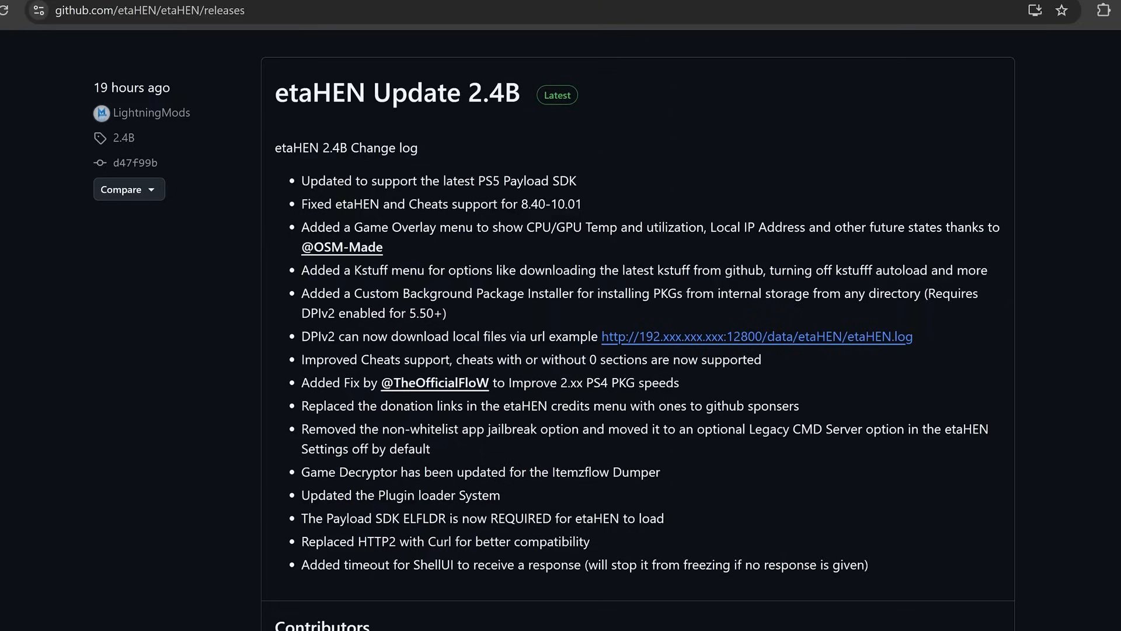
{"action": "mouse_move", "coordinate": [450, 287]}
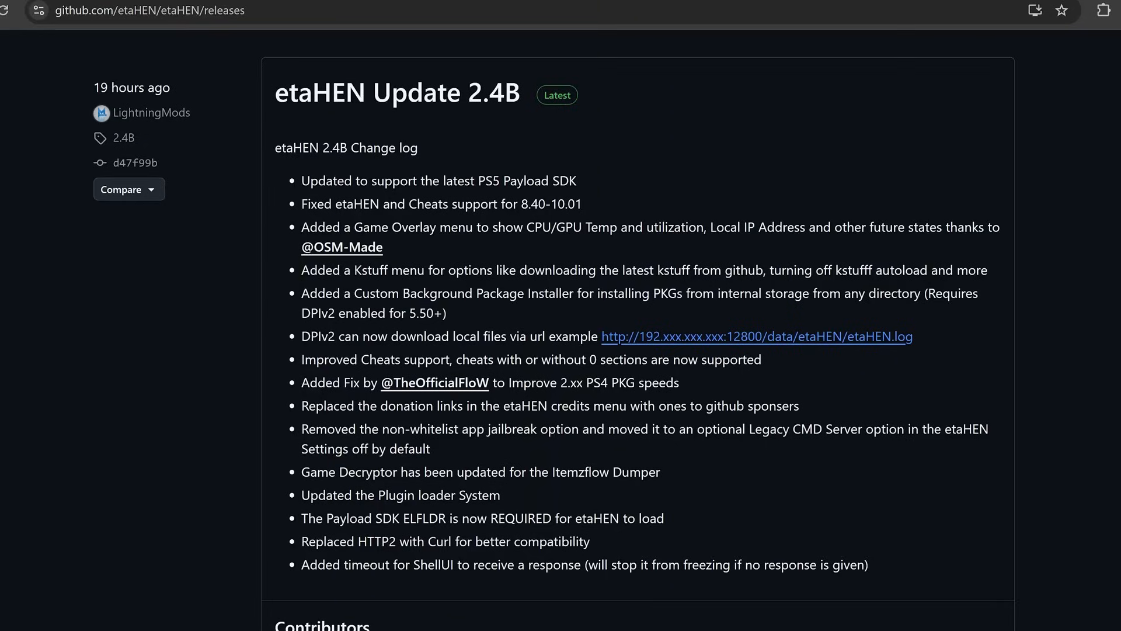
Review the etaHEN-2.4B.bin asset, then the ps5_y2jb_autoloader v0.3 release with y2jb_update.zip
{"action": "double_click", "coordinate": [552, 203]}
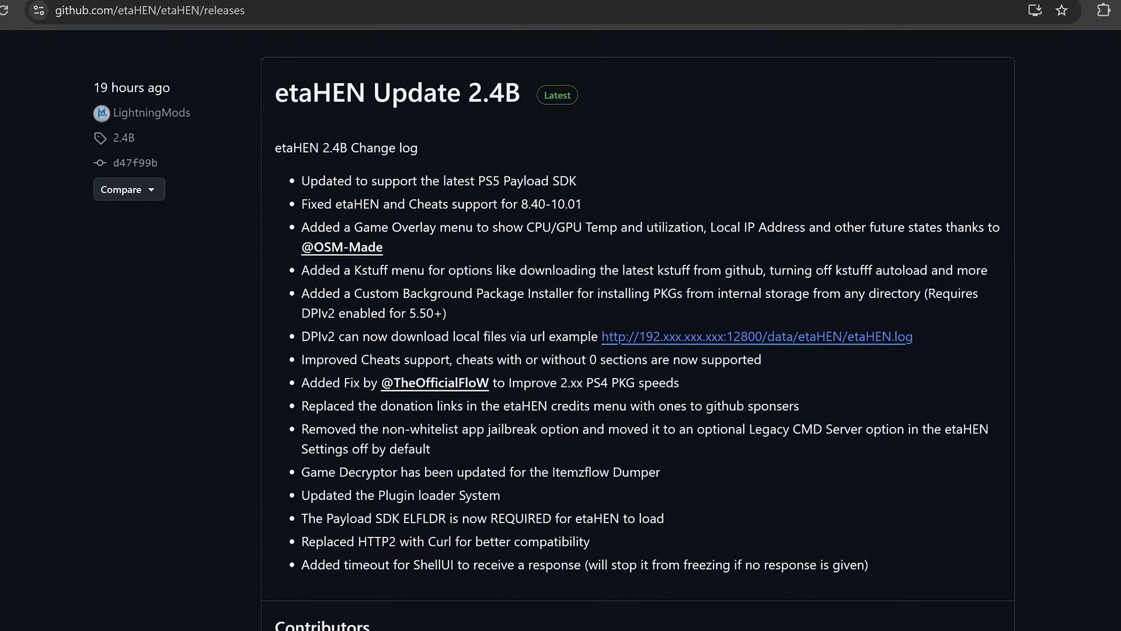
{"action": "mouse_move", "coordinate": [485, 331]}
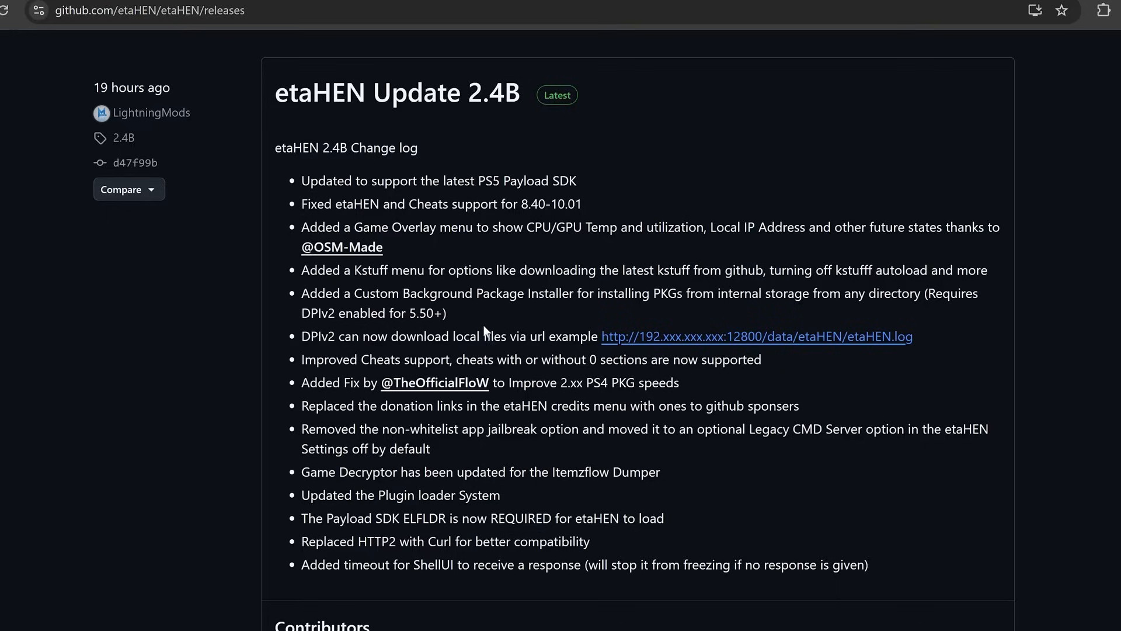
{"action": "mouse_move", "coordinate": [484, 330]}
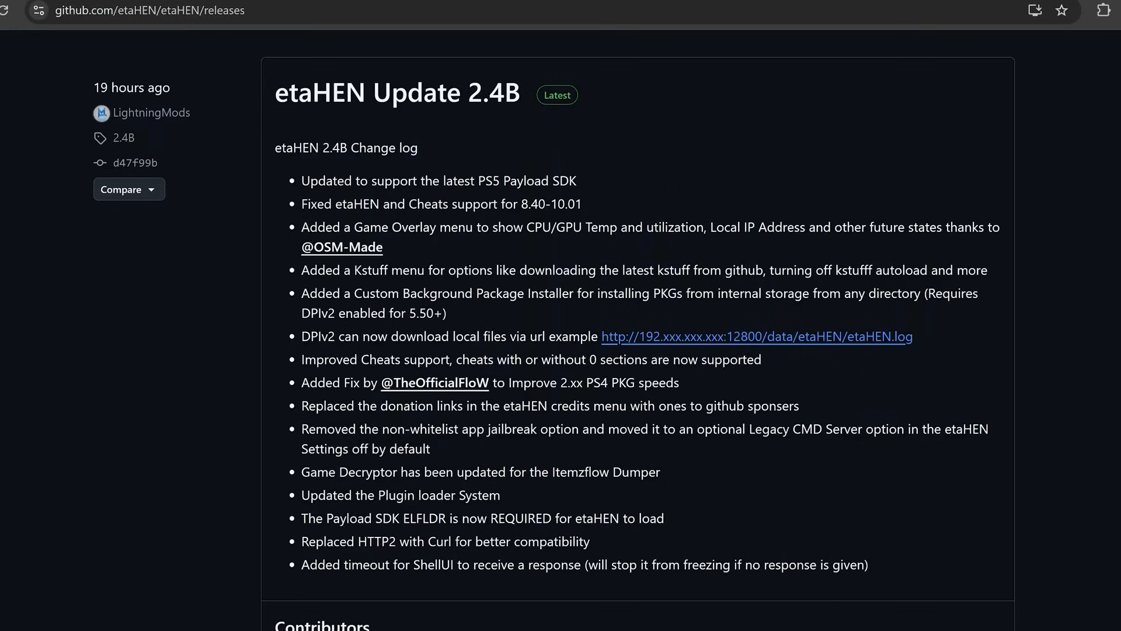
{"action": "scroll", "scroll_direction": "down", "scroll_amount": 3}
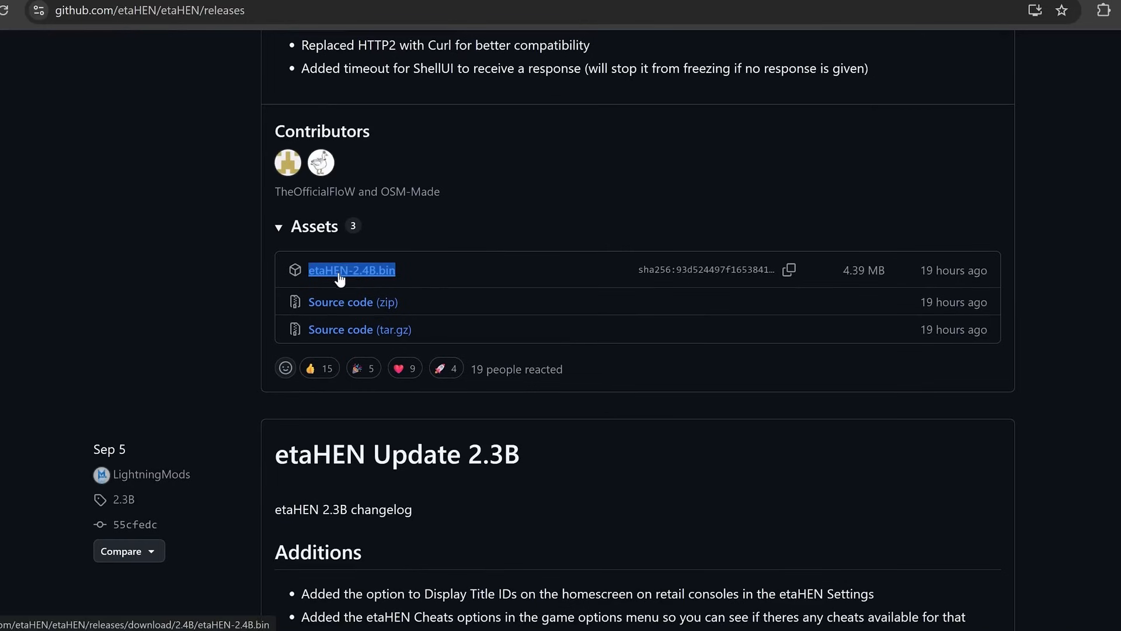
{"action": "scroll", "scroll_direction": "up", "scroll_amount": 3}
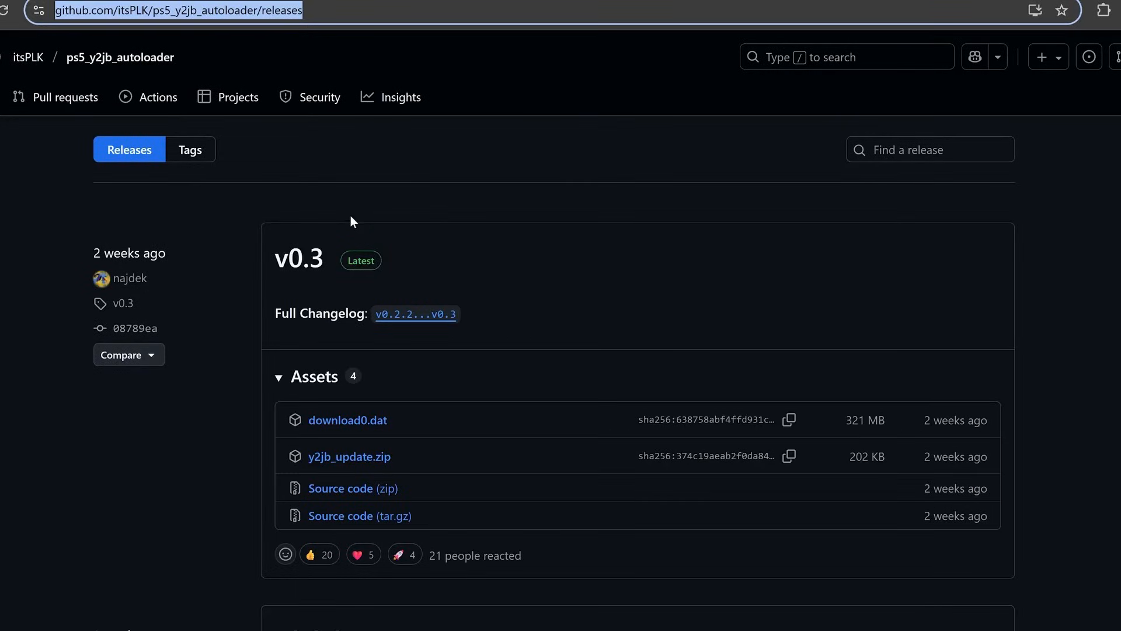
{"action": "mouse_move", "coordinate": [124, 170]}
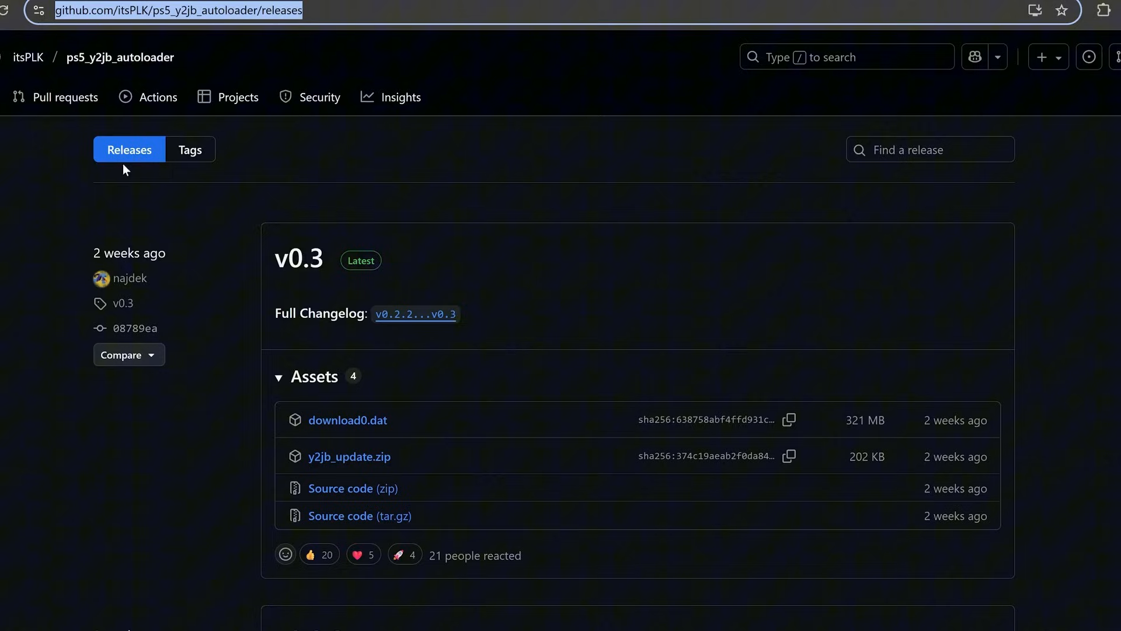
{"action": "scroll", "scroll_direction": "down", "scroll_amount": 3}
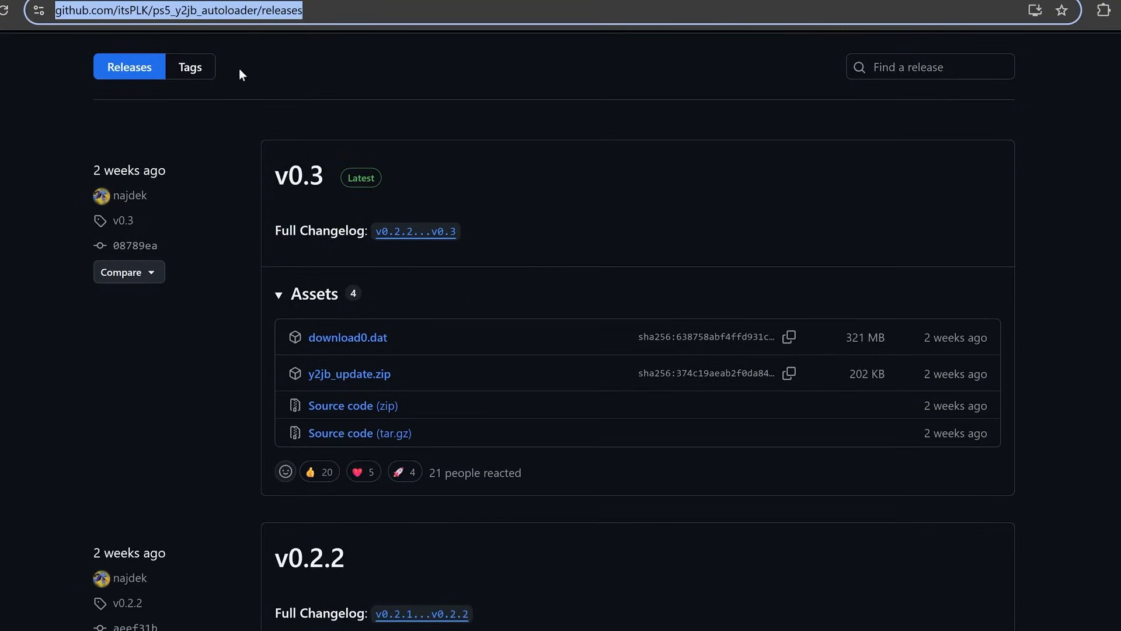
{"action": "mouse_move", "coordinate": [350, 374]}
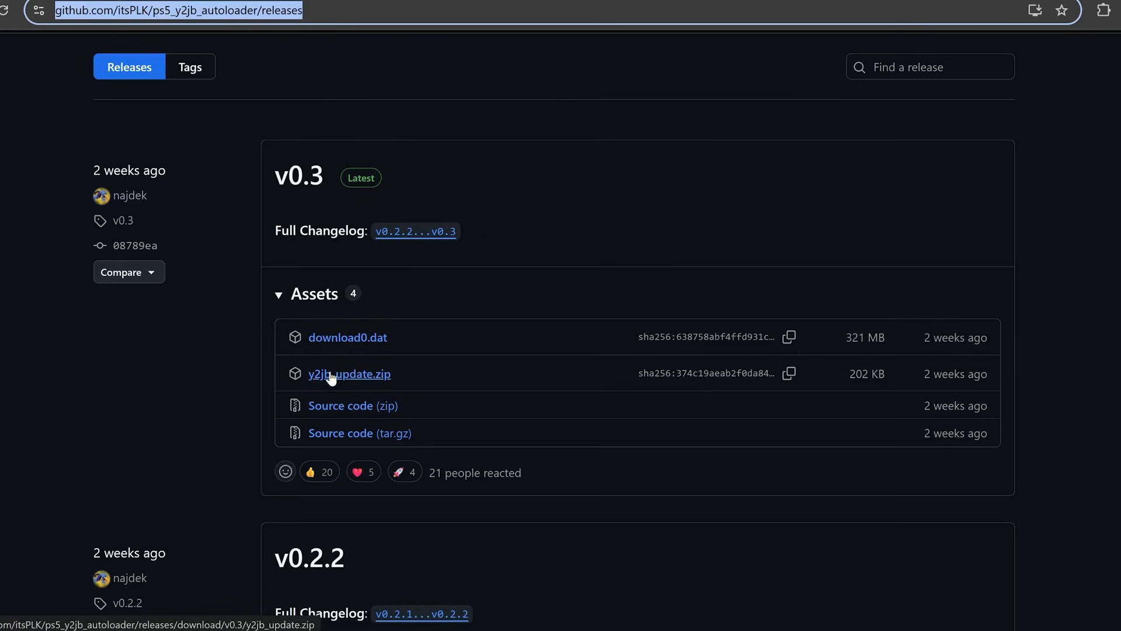
{"action": "scroll", "scroll_direction": "up", "scroll_amount": 3}
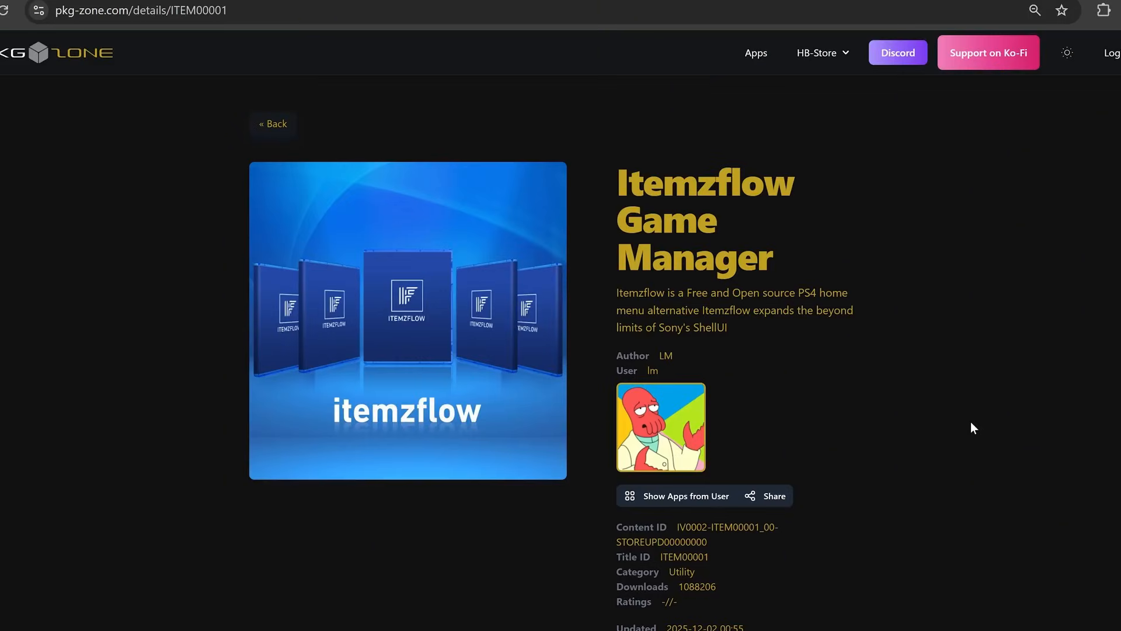
{"action": "mouse_move", "coordinate": [949, 415]}
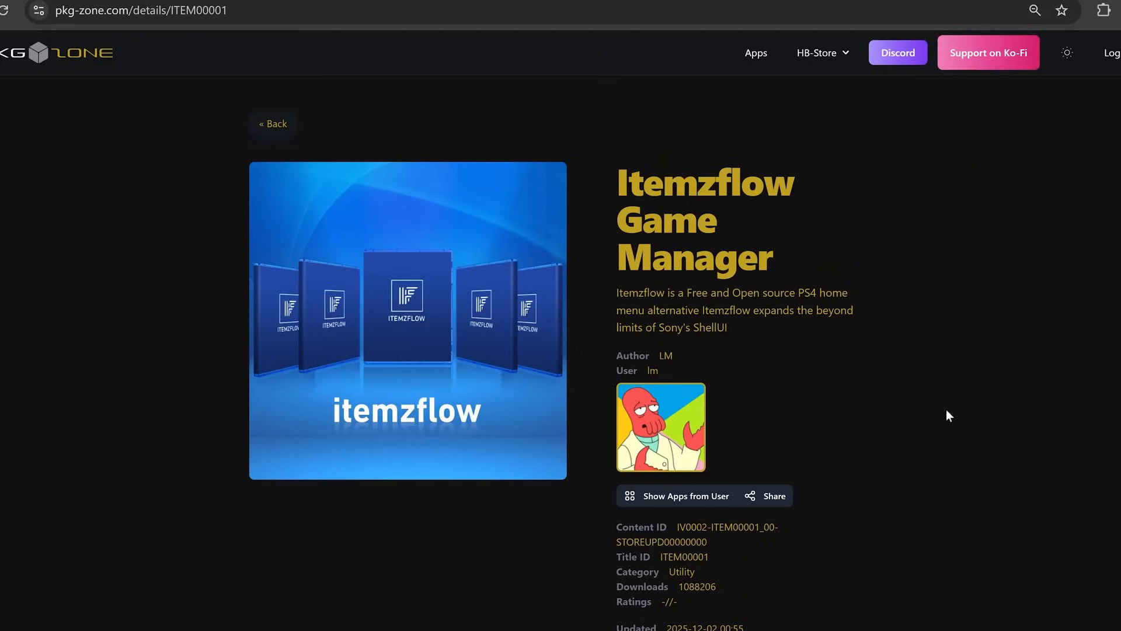
Filter the PKG-Zone catalogue to Playstation 5 and view PS5-Xplorer's More Info page
{"action": "scroll", "scroll_direction": "down", "scroll_amount": 3}
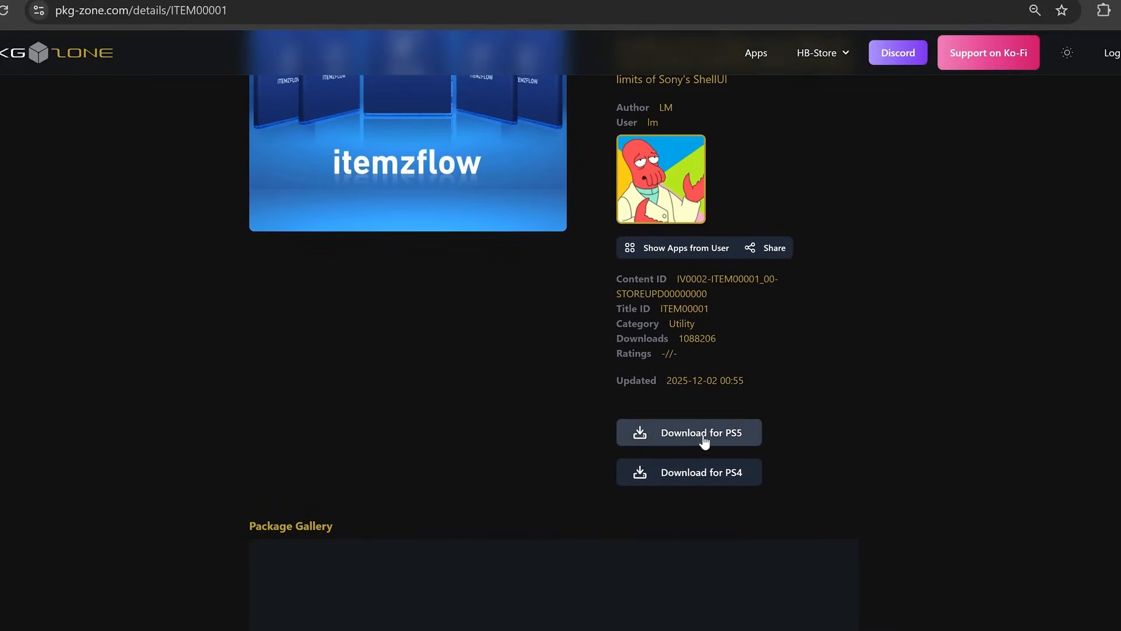
{"action": "scroll", "scroll_direction": "up", "scroll_amount": 3}
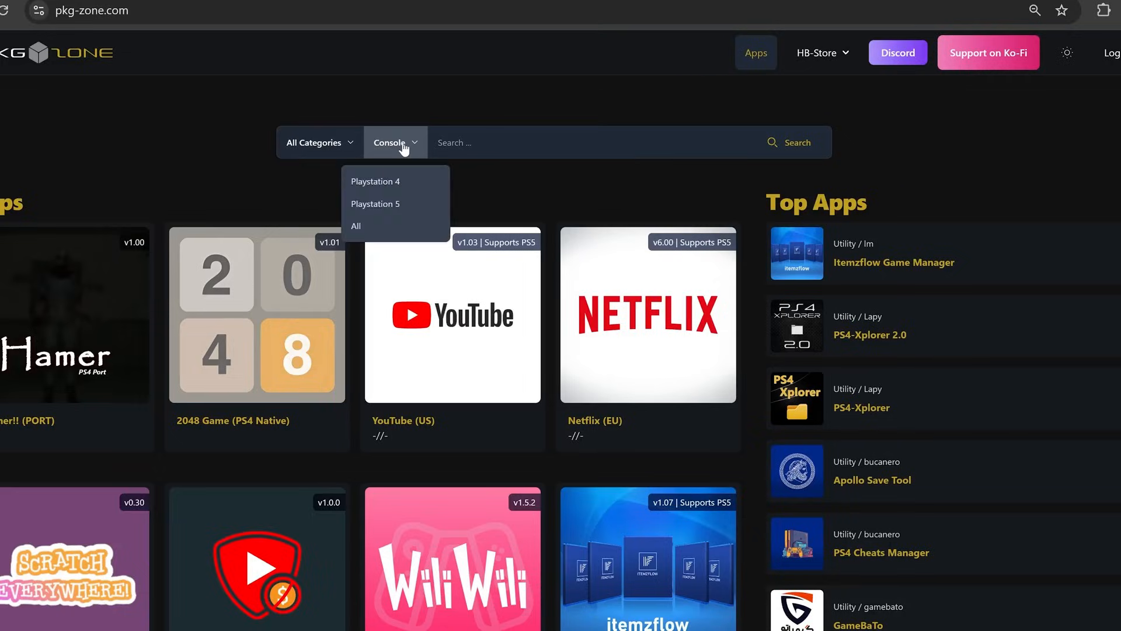
{"action": "left_click", "coordinate": [375, 203]}
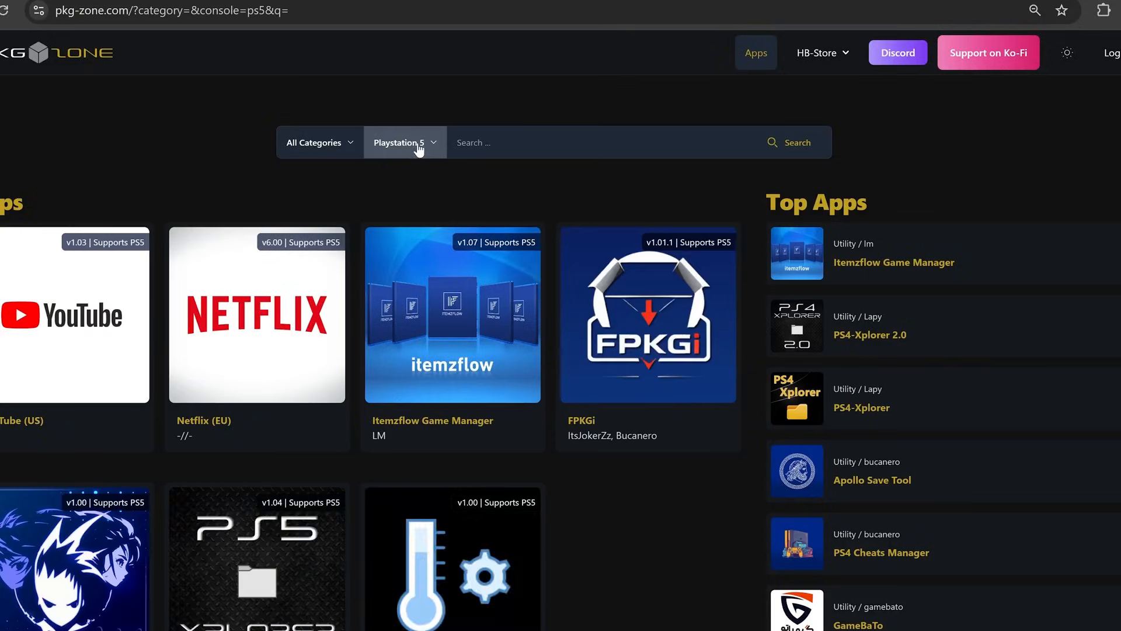
{"action": "scroll", "scroll_direction": "down", "scroll_amount": 3}
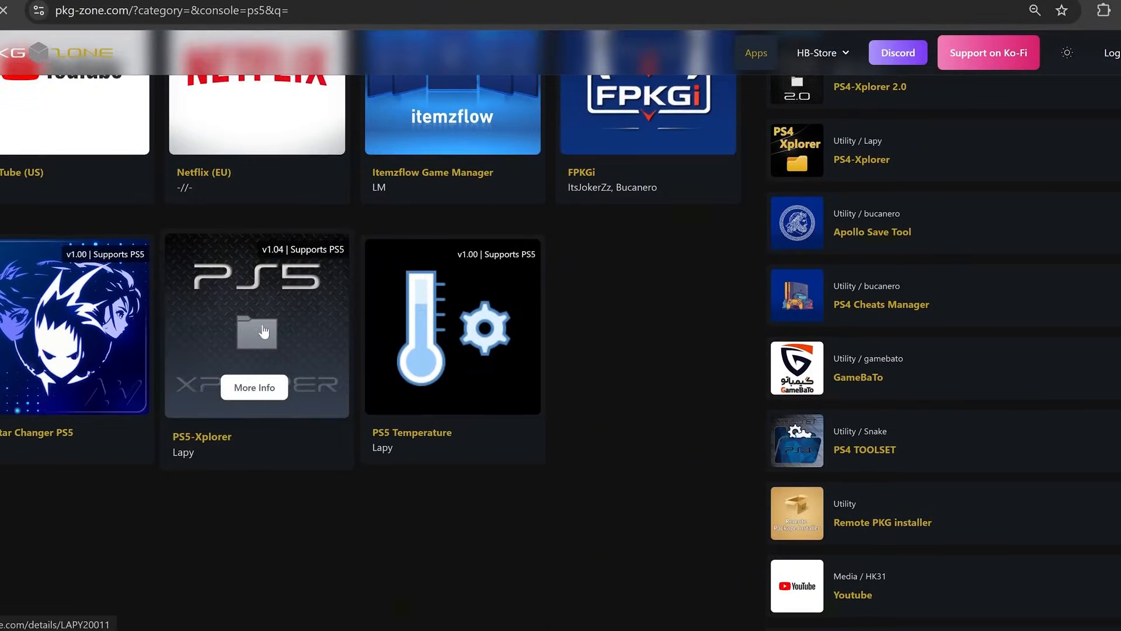
{"action": "left_click", "coordinate": [253, 386]}
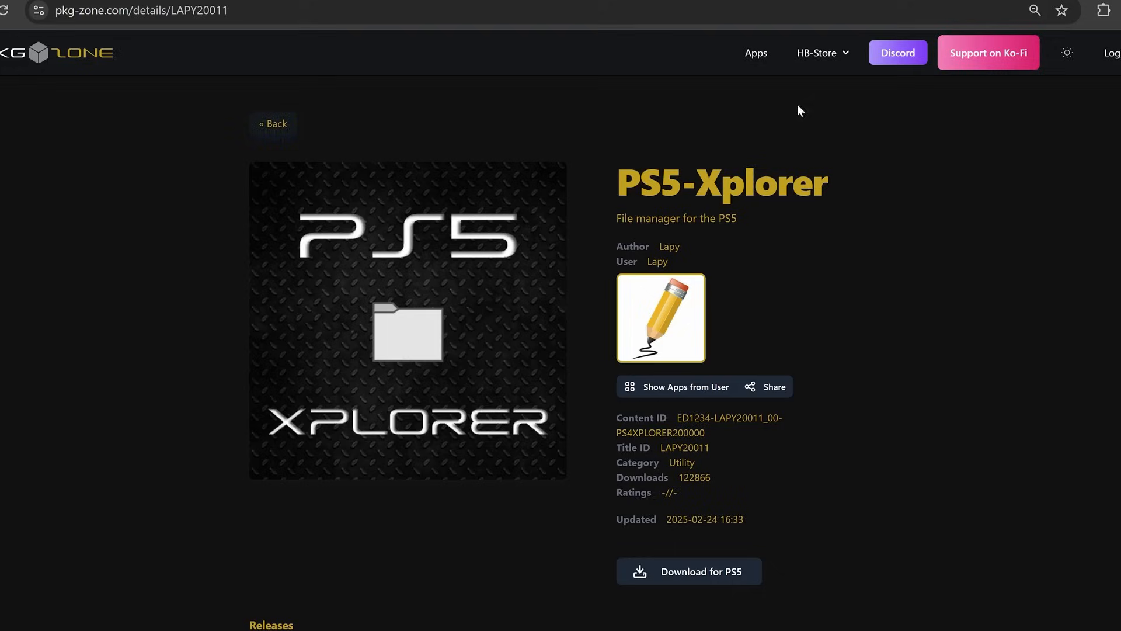
{"action": "scroll", "scroll_direction": "down", "scroll_amount": 3}
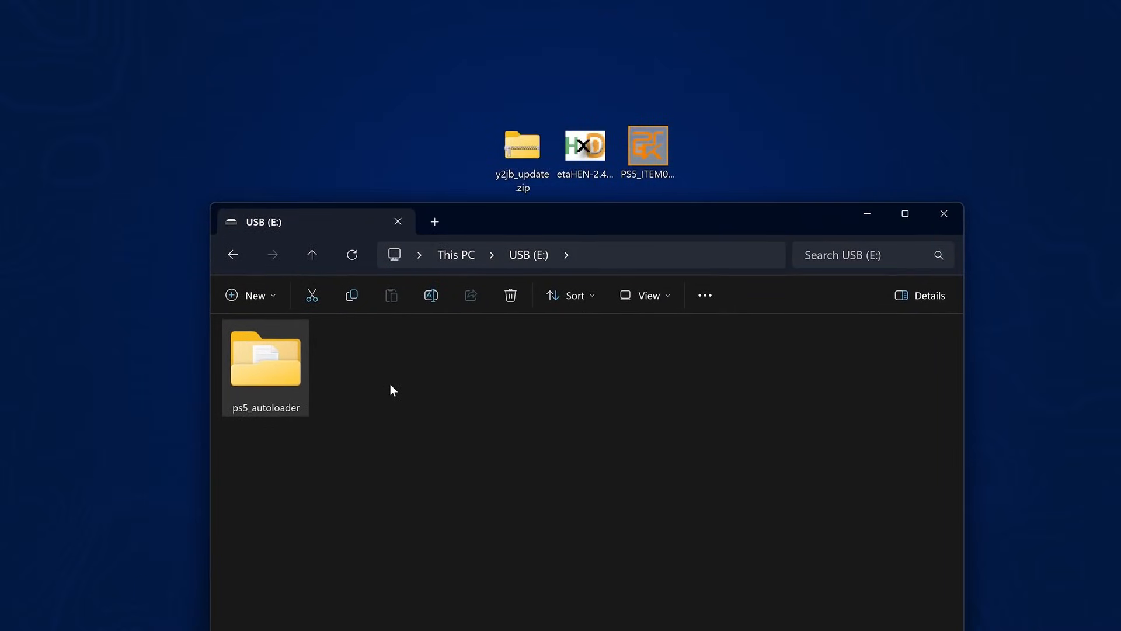
Open ps5_autoloader on USB (E:), copy etaHEN-2.4B.bin's name, and select autoload.txt
{"action": "left_click", "coordinate": [265, 356]}
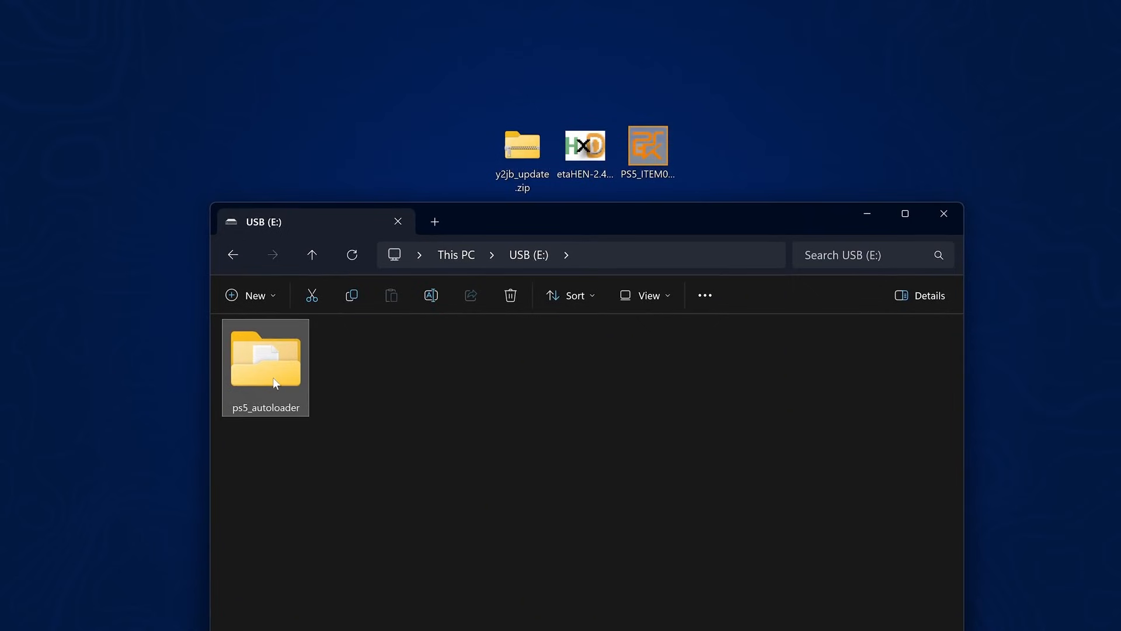
{"action": "double_click", "coordinate": [264, 355]}
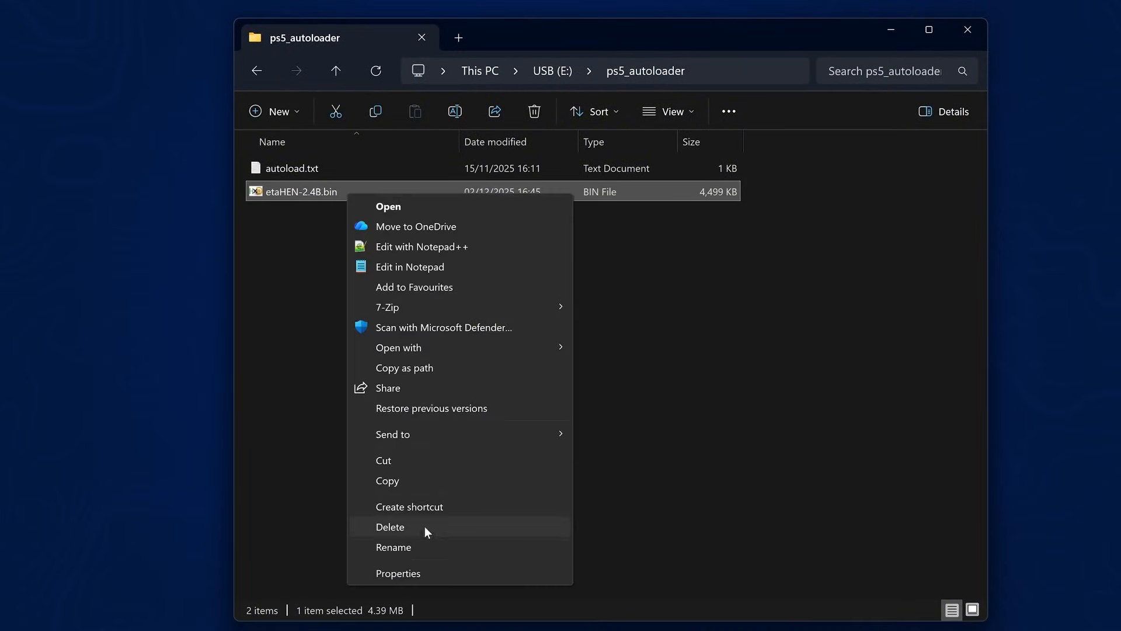
{"action": "left_click", "coordinate": [393, 547]}
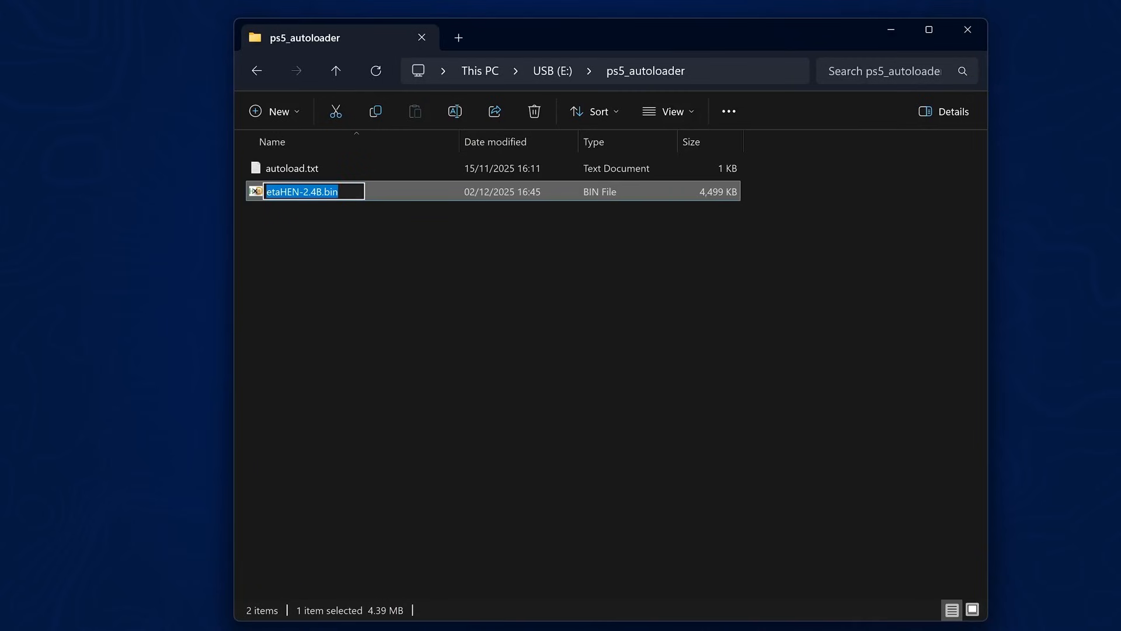
{"action": "left_click", "coordinate": [292, 168]}
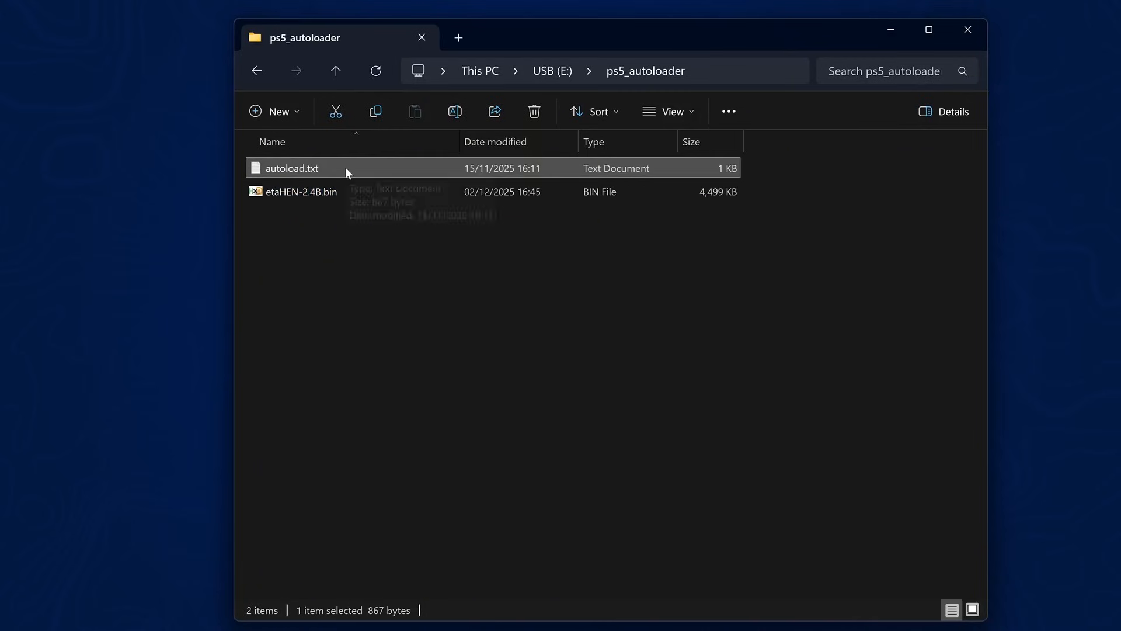
Replace the ftpsrv-ps5_v0.13.elf line in autoload.txt with etaHEN-2.4B.bin, save and close
{"action": "double_click", "coordinate": [291, 168]}
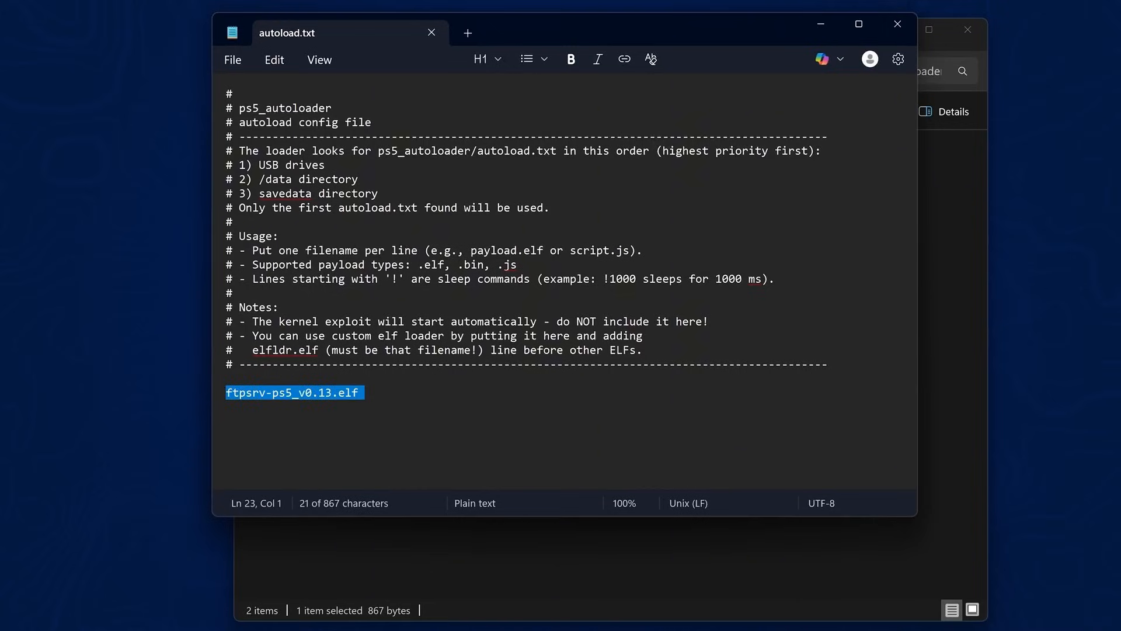
{"action": "type", "text": "etaHEN-2.4B.bin"}
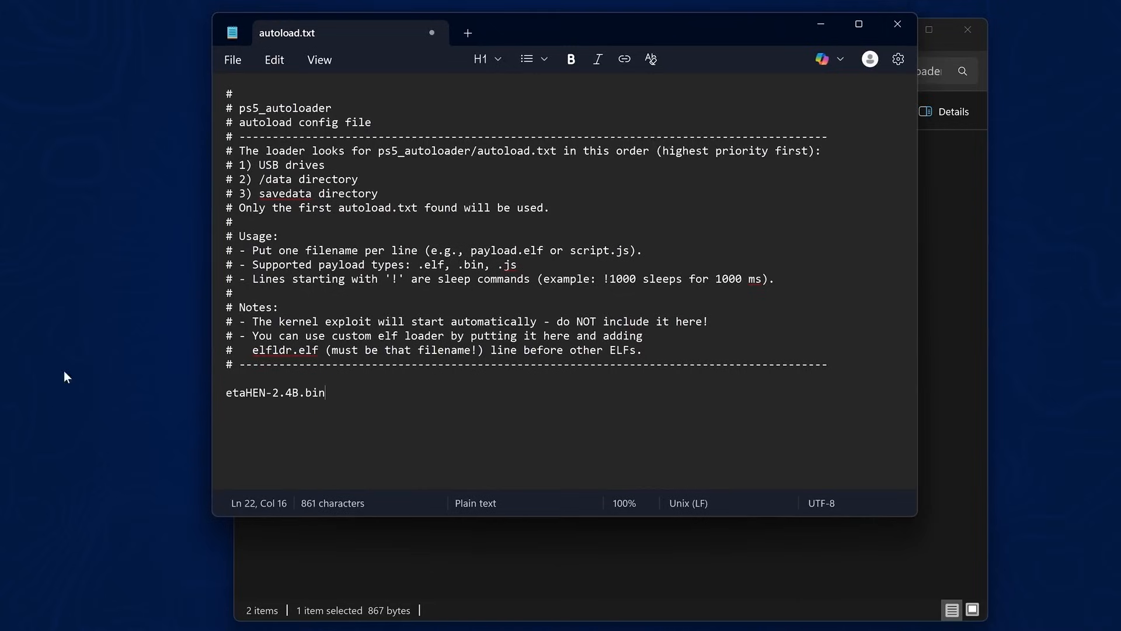
{"action": "double_click", "coordinate": [275, 391]}
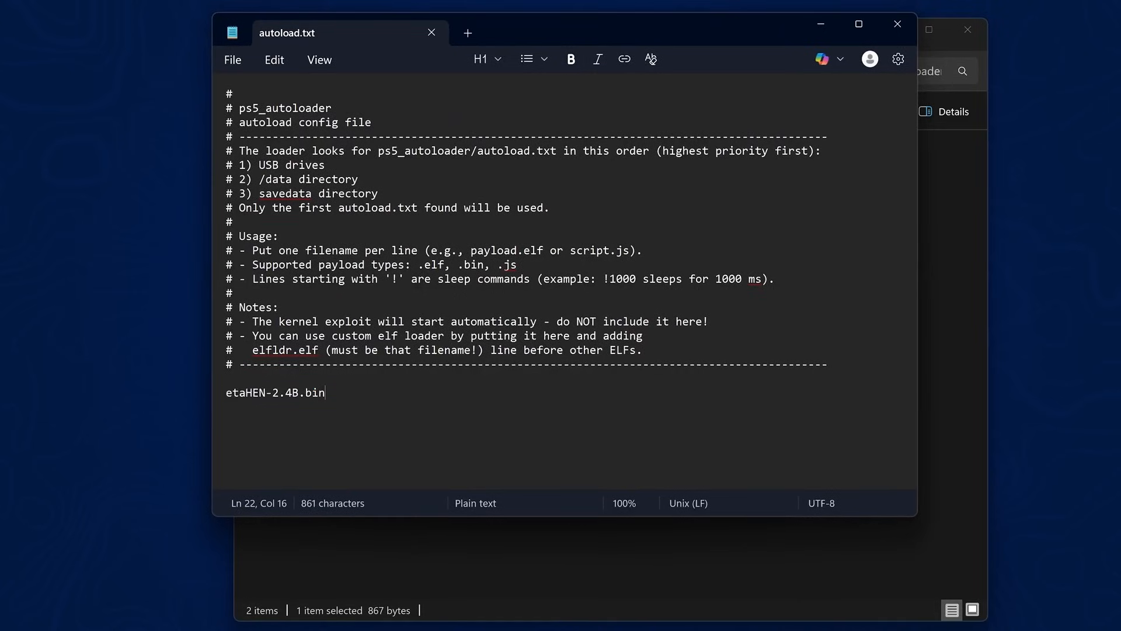
{"action": "left_click", "coordinate": [232, 60]}
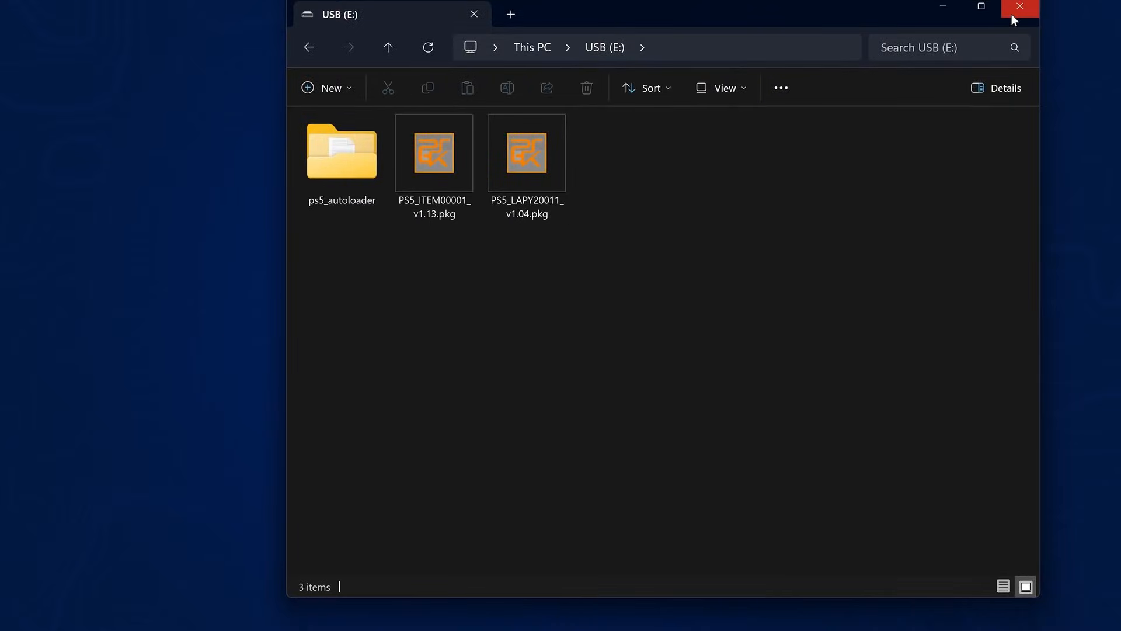
Close the USB (E:) window now holding PS5_ITEM00001_v1.13.pkg and PS5_LAPY20011_v1.04.pkg
{"action": "left_click", "coordinate": [1018, 8]}
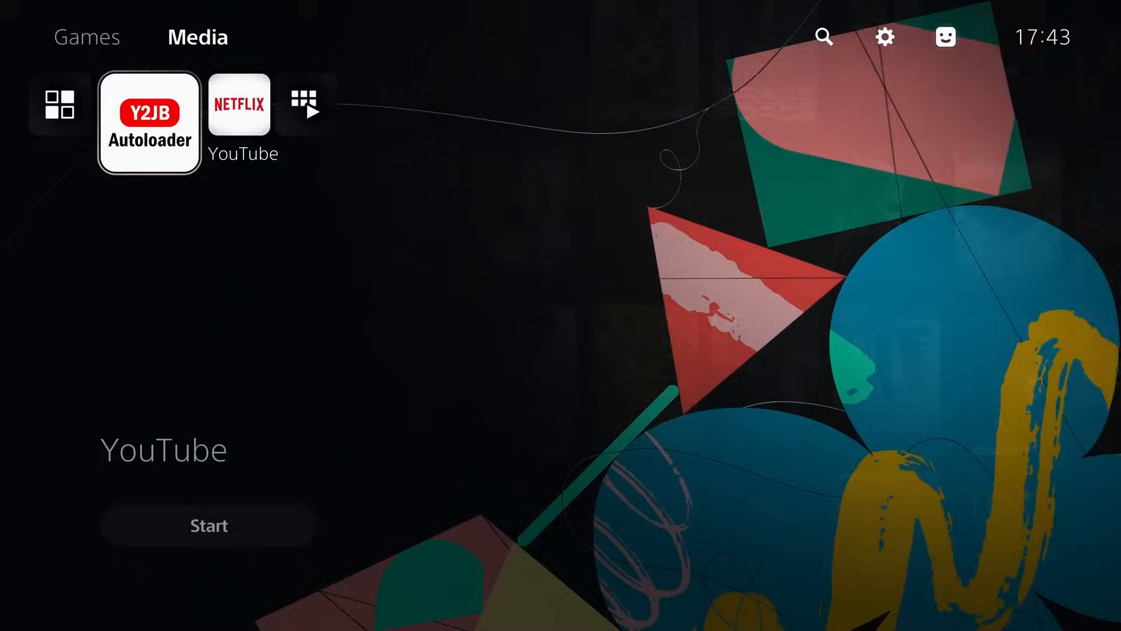
Launch Y2JB Autoloader to load etaHEN-2.4B.bin and dismiss the no-internet message
{"action": "left_click", "coordinate": [148, 121]}
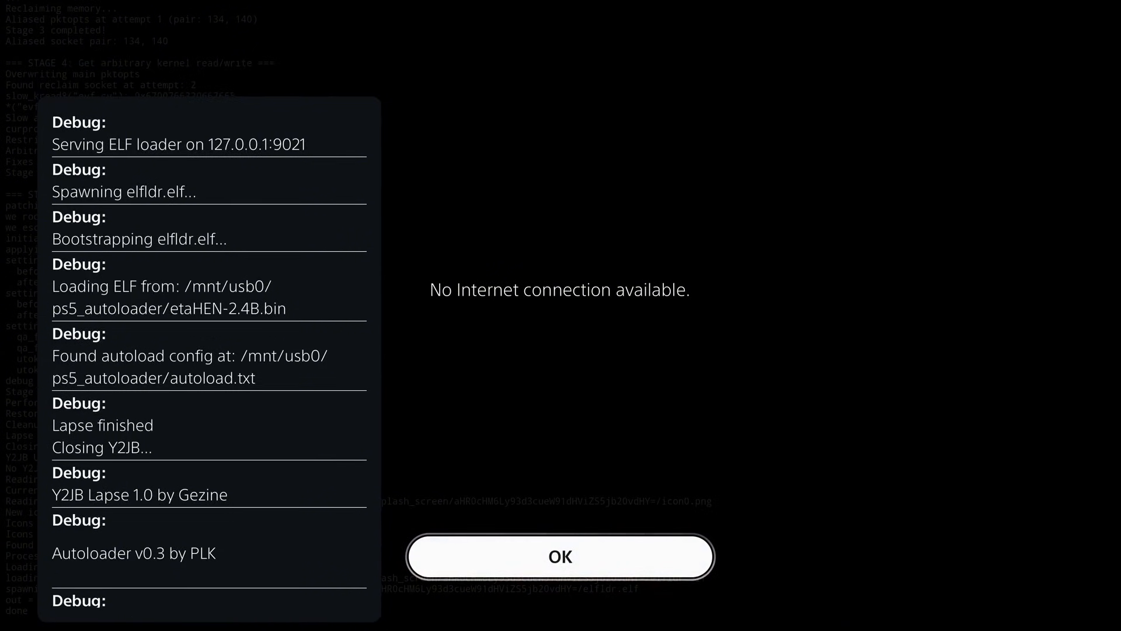
{"action": "left_click", "coordinate": [560, 556]}
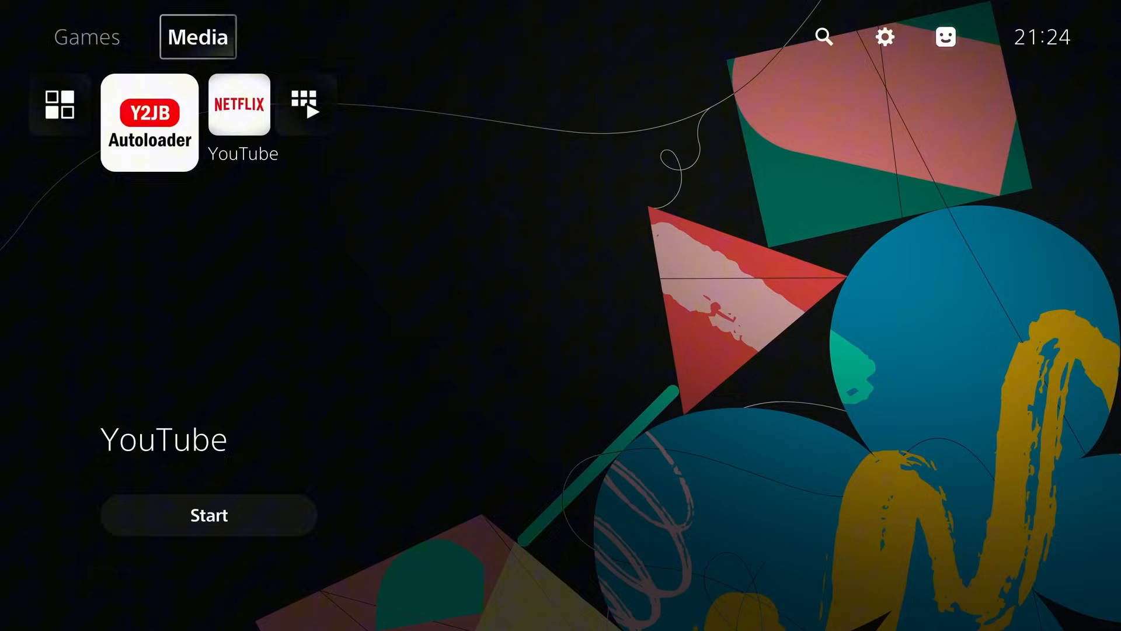
{"action": "left_click", "coordinate": [885, 36]}
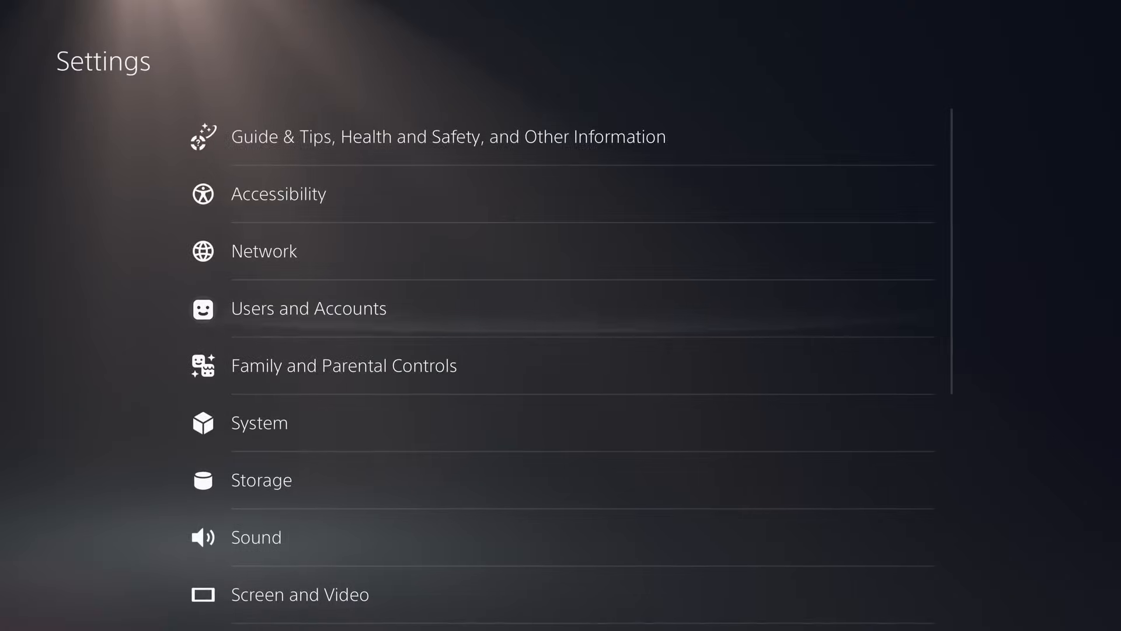
Choose Install all in etaHEN Toolbox's Package Installer and confirm with OK
{"action": "scroll", "scroll_direction": "down", "scroll_amount": 3}
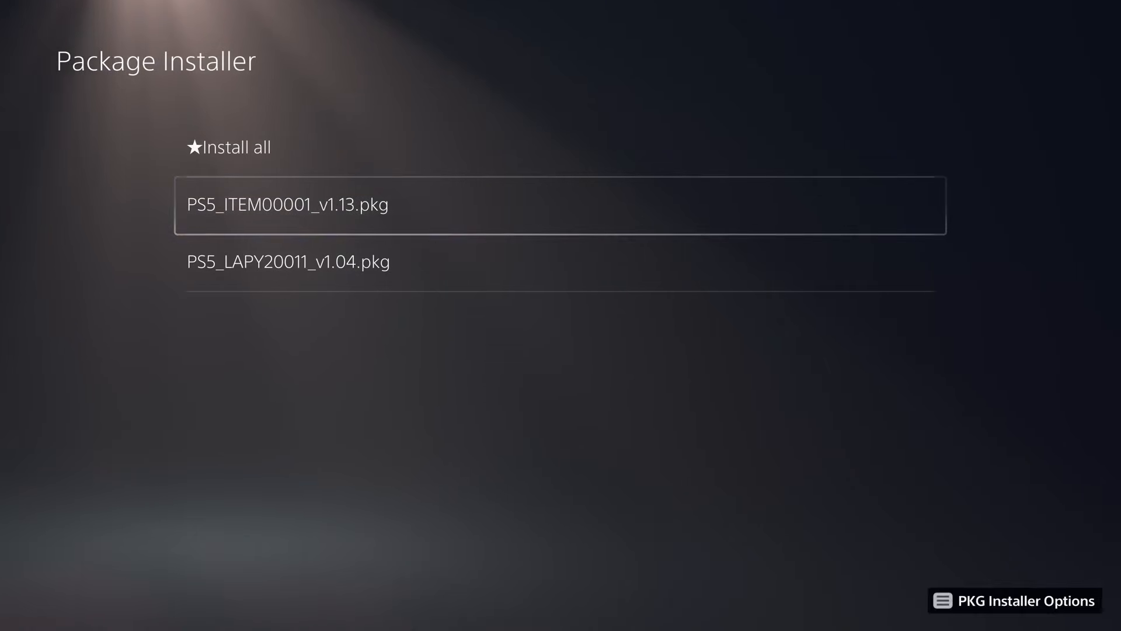
{"action": "left_click", "coordinate": [226, 147]}
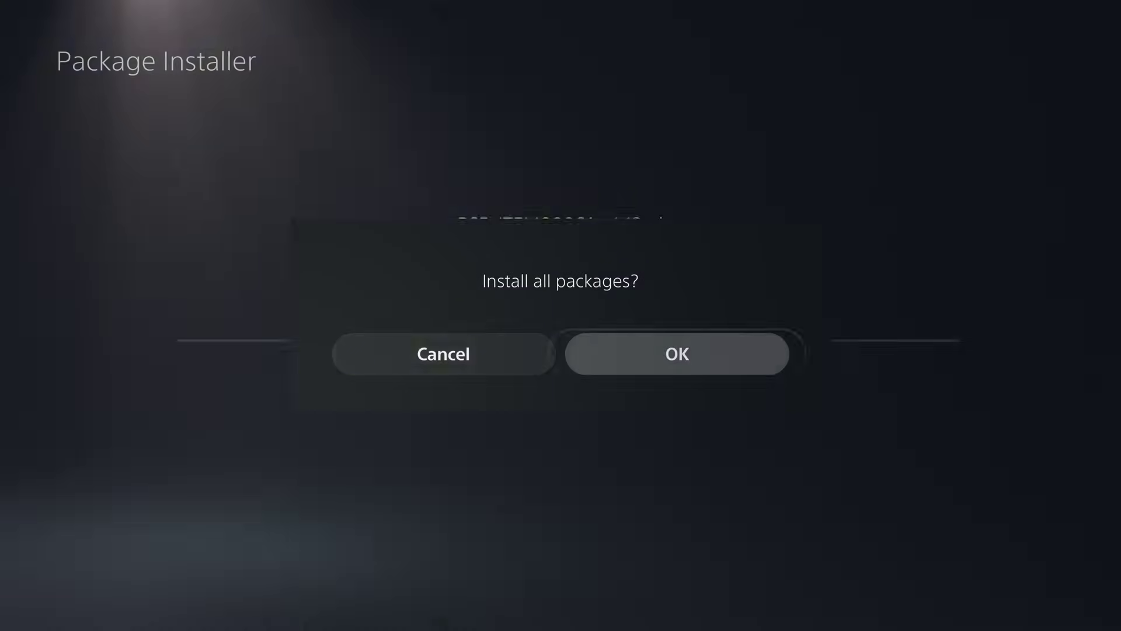
{"action": "left_click", "coordinate": [676, 353]}
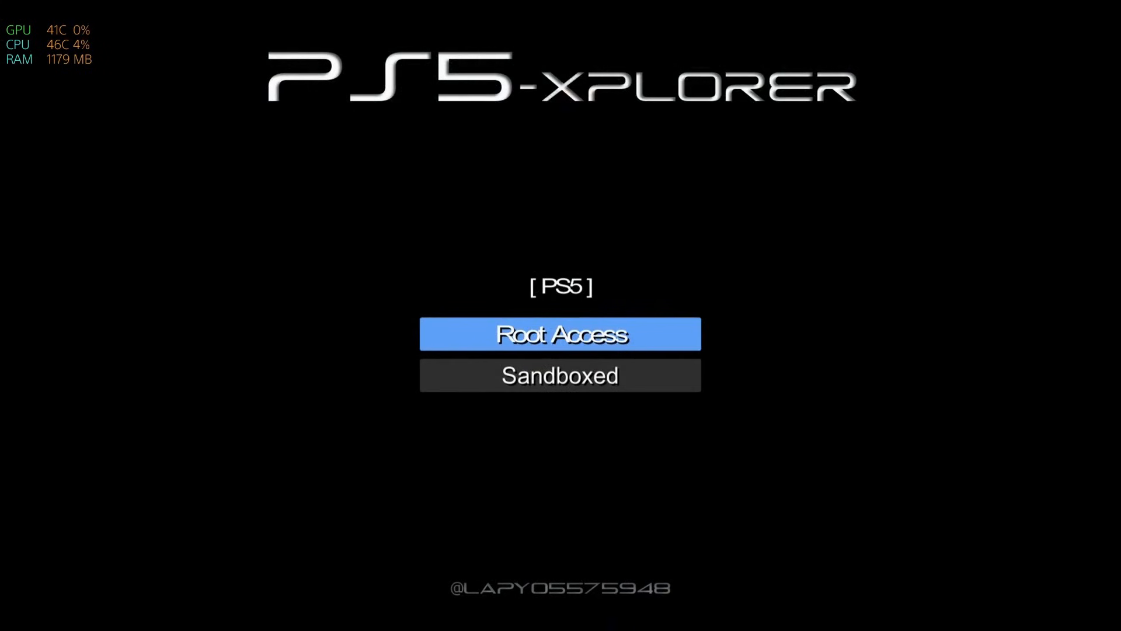
Browse /mnt/usb0 in PS5-Xplorer with Root Access, then close the app from the switcher
{"action": "left_click", "coordinate": [560, 333]}
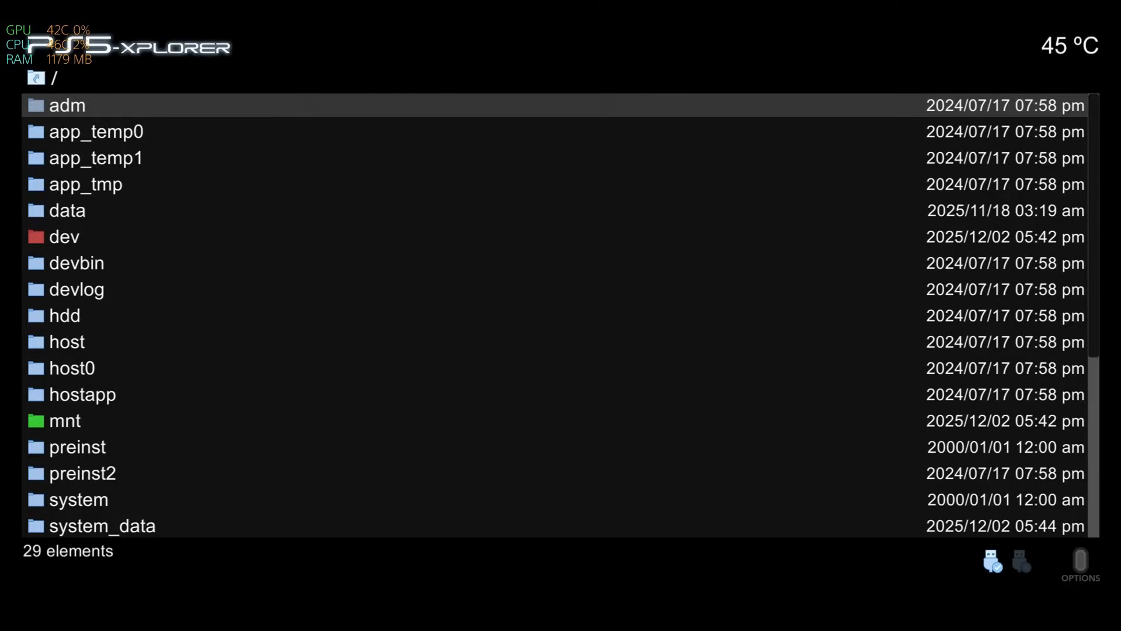
{"action": "double_click", "coordinate": [65, 420]}
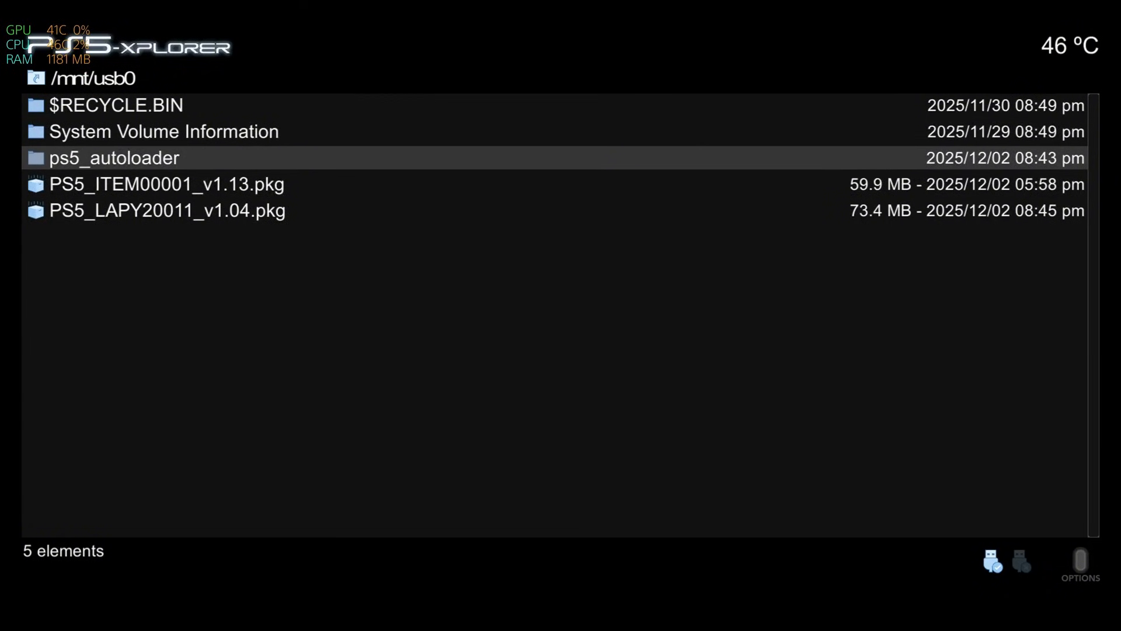
{"action": "right_click", "coordinate": [115, 157]}
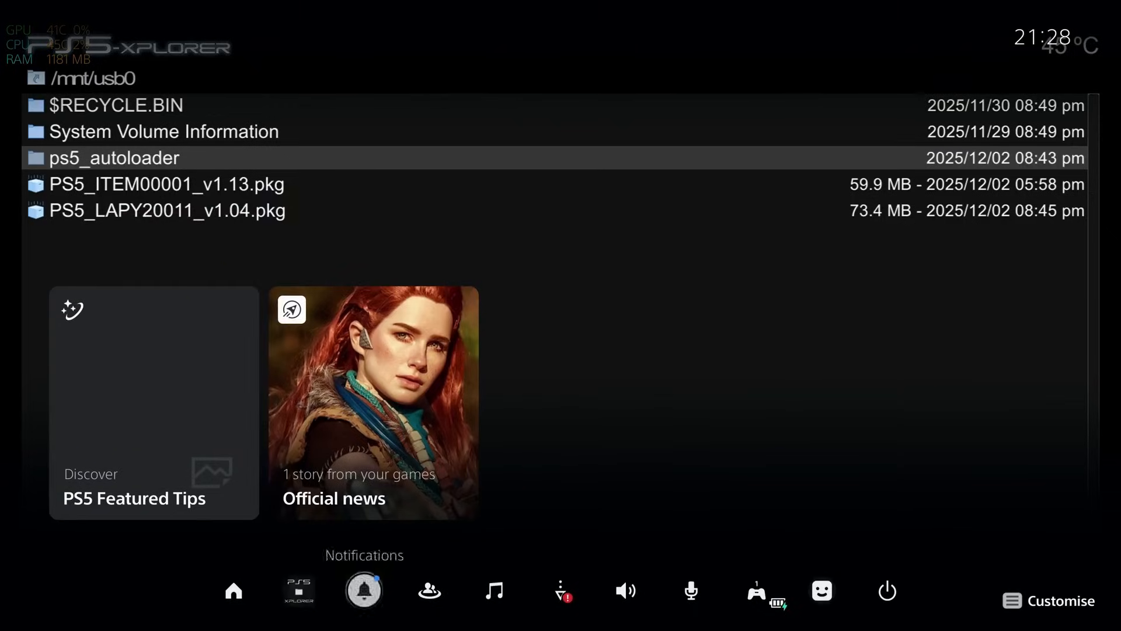
{"action": "left_click", "coordinate": [297, 589]}
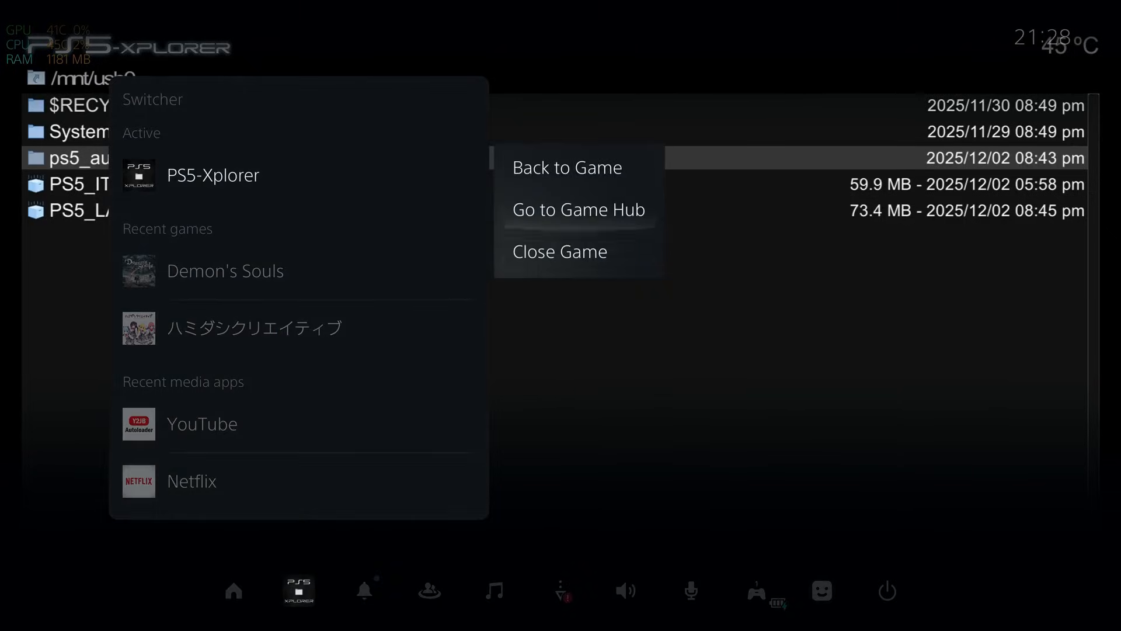
{"action": "left_click", "coordinate": [578, 209]}
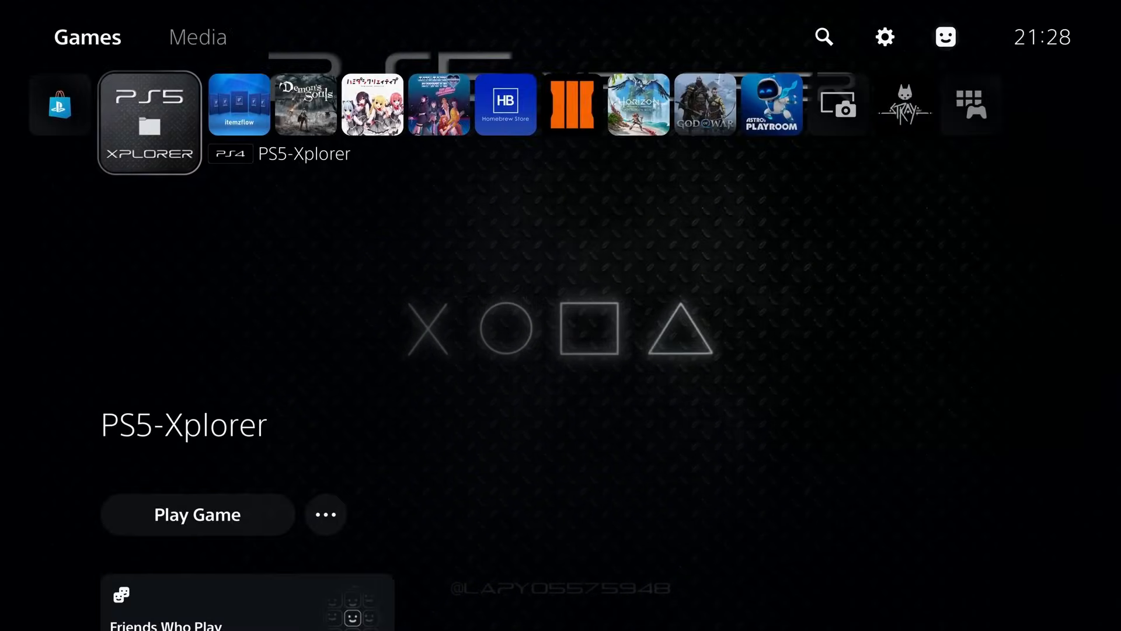
{"action": "left_click", "coordinate": [885, 37]}
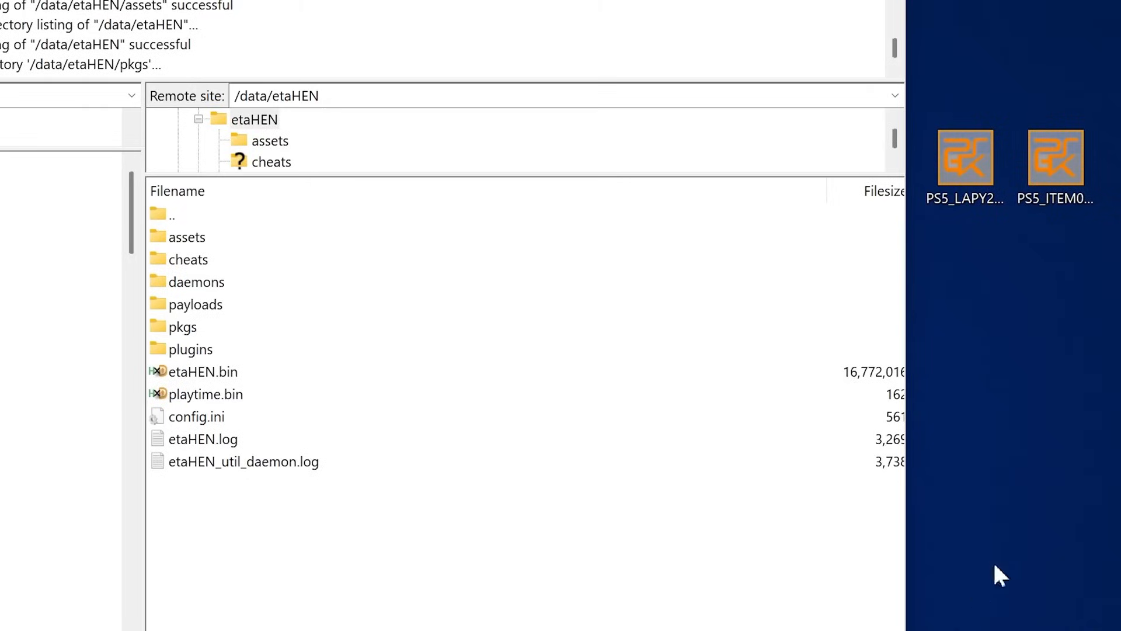
Open the pkgs folder under /data/etaHEN in FileZilla's remote pane
{"action": "left_click", "coordinate": [183, 327]}
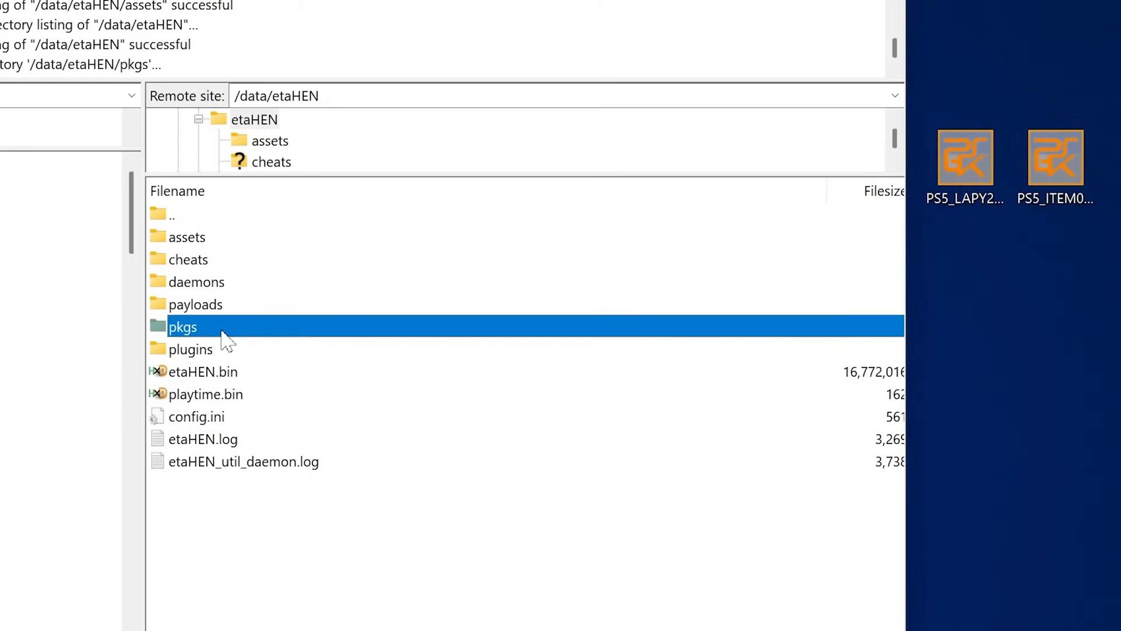
{"action": "double_click", "coordinate": [183, 327]}
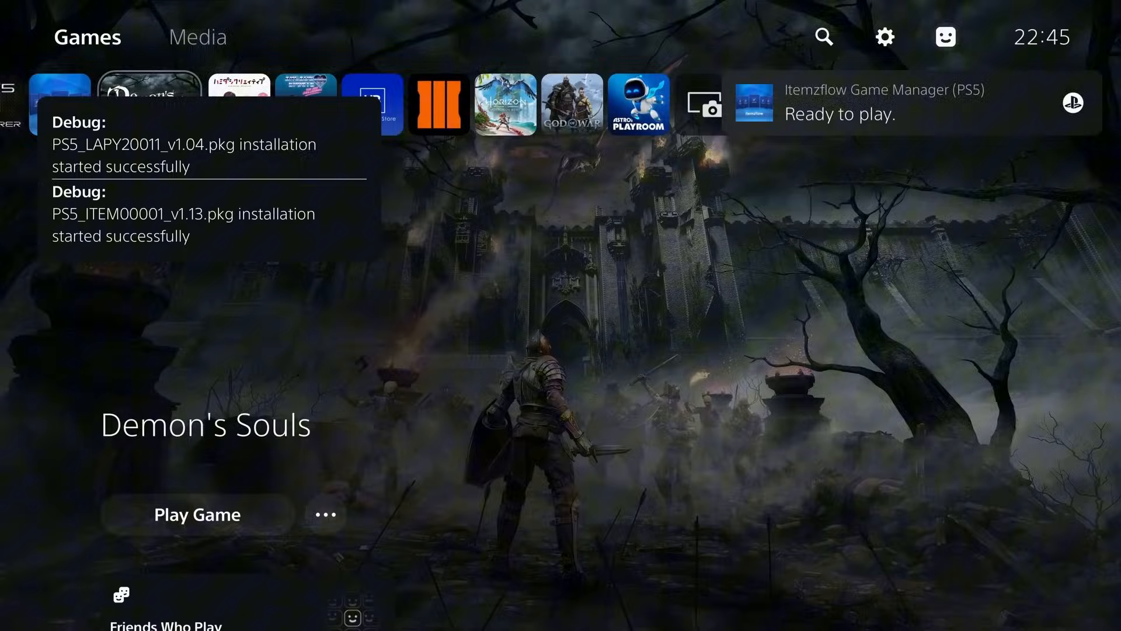
Dismiss the debug notifications and check the newly installed Itemzflow Game Manager tile
{"action": "left_click", "coordinate": [149, 104]}
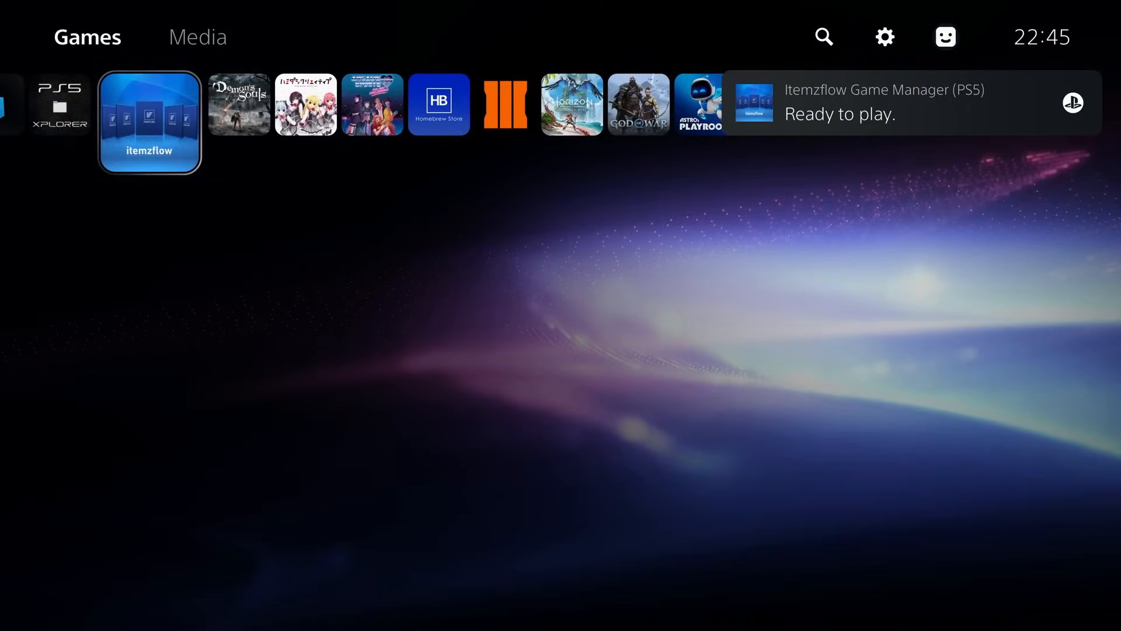
{"action": "scroll", "scroll_direction": "left", "scroll_amount": 3}
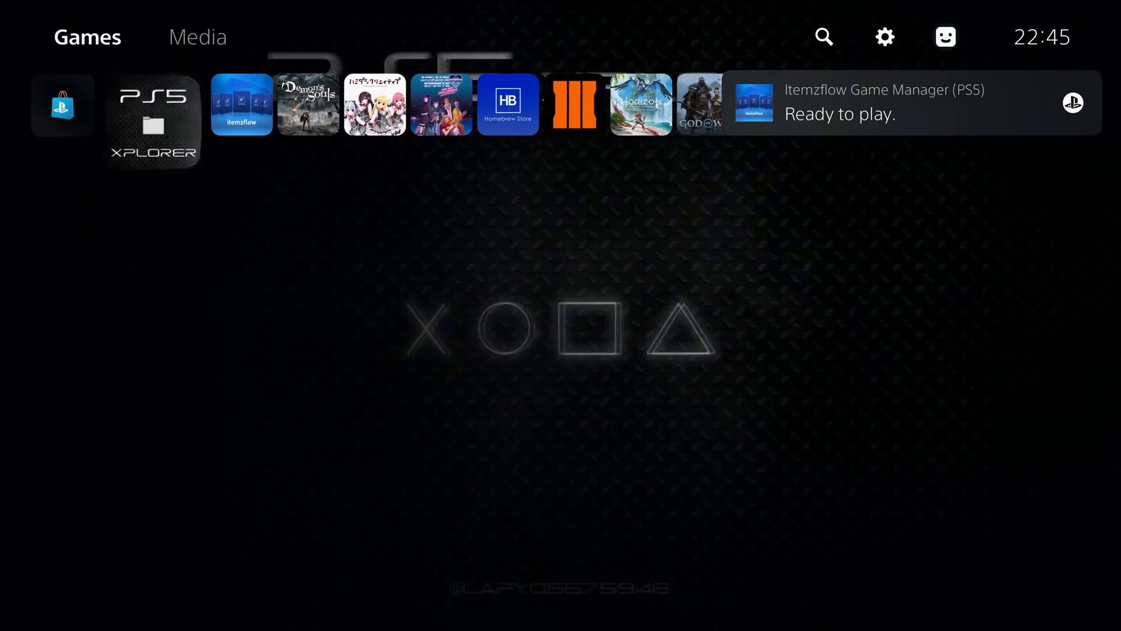
{"action": "left_click", "coordinate": [152, 122]}
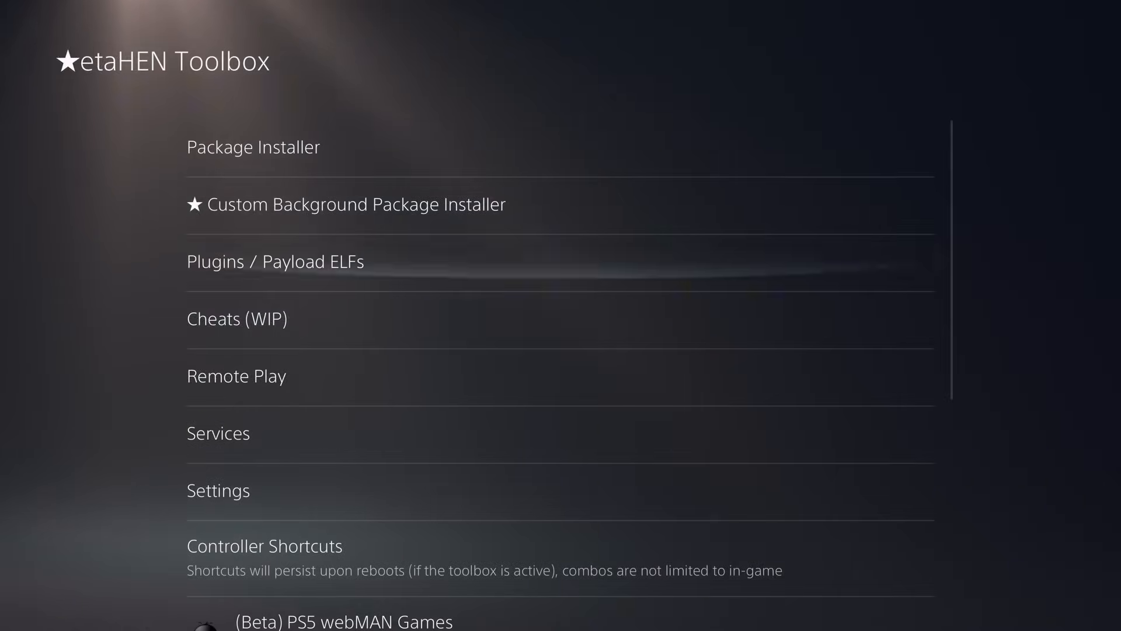
{"action": "left_click", "coordinate": [275, 261]}
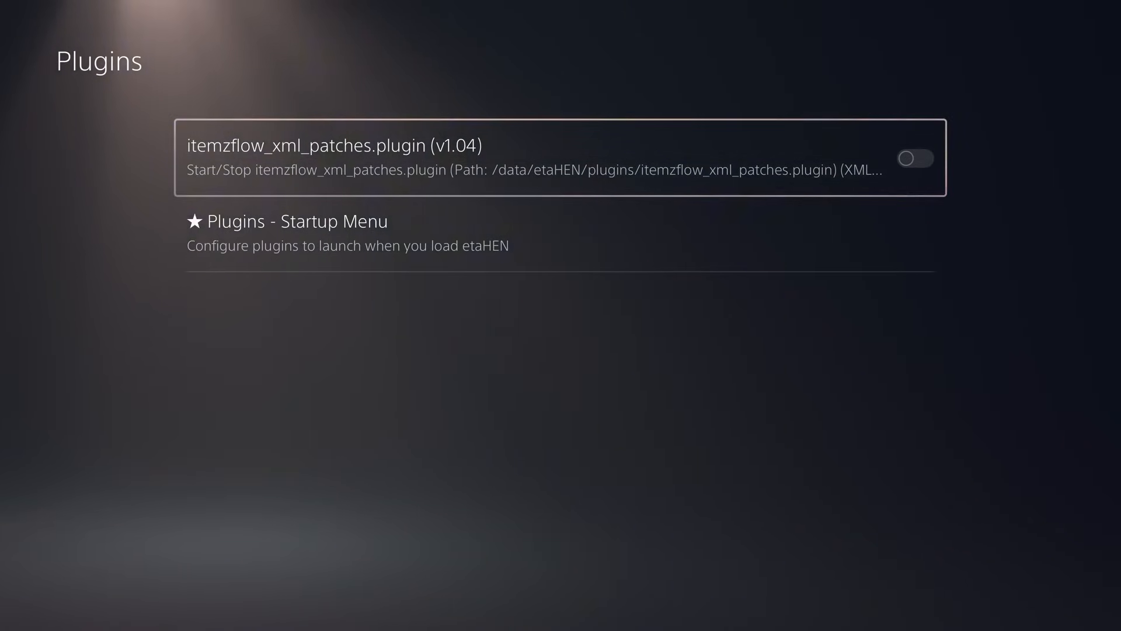
{"action": "left_click", "coordinate": [914, 158]}
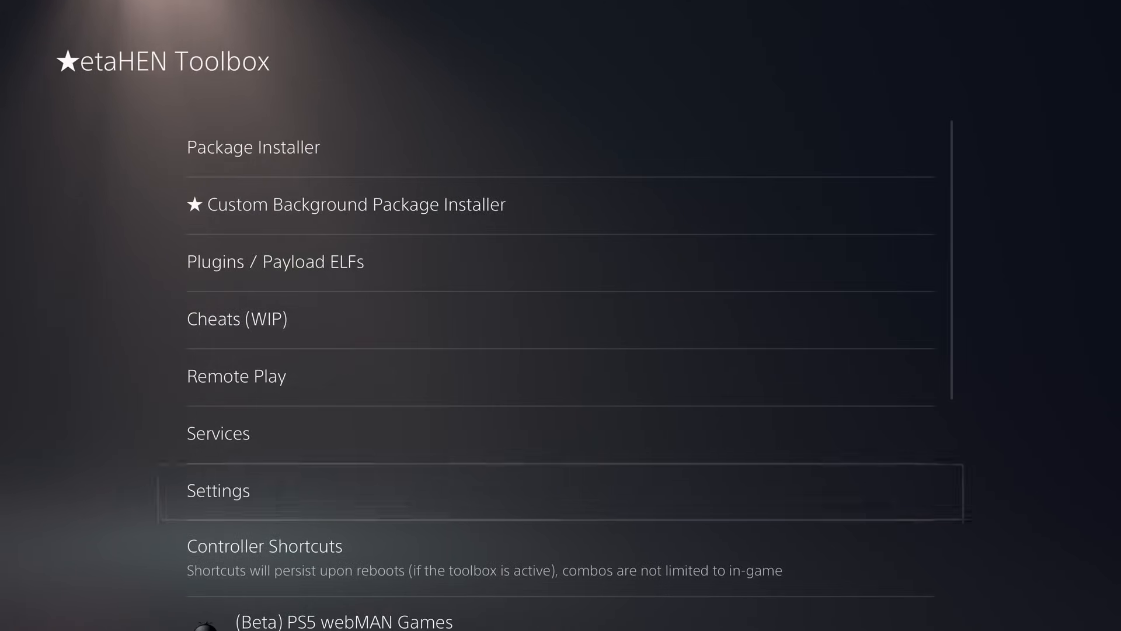
In etaHEN Settings' Game Overlay Menu, switch the IP Address Section on
{"action": "left_click", "coordinate": [217, 490]}
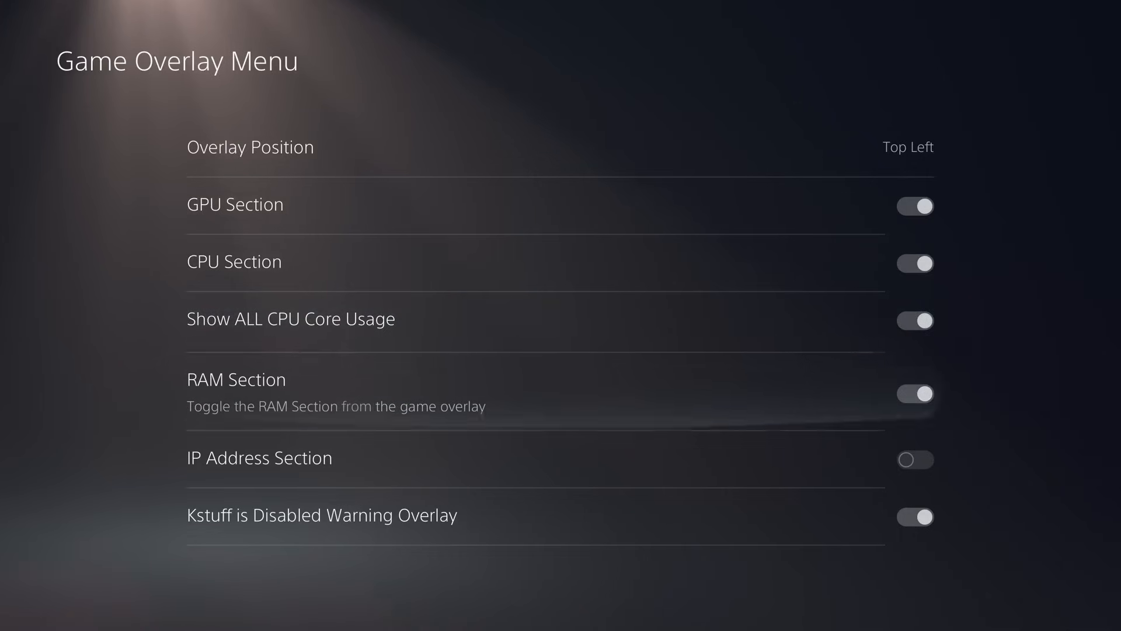
{"action": "left_click", "coordinate": [914, 459]}
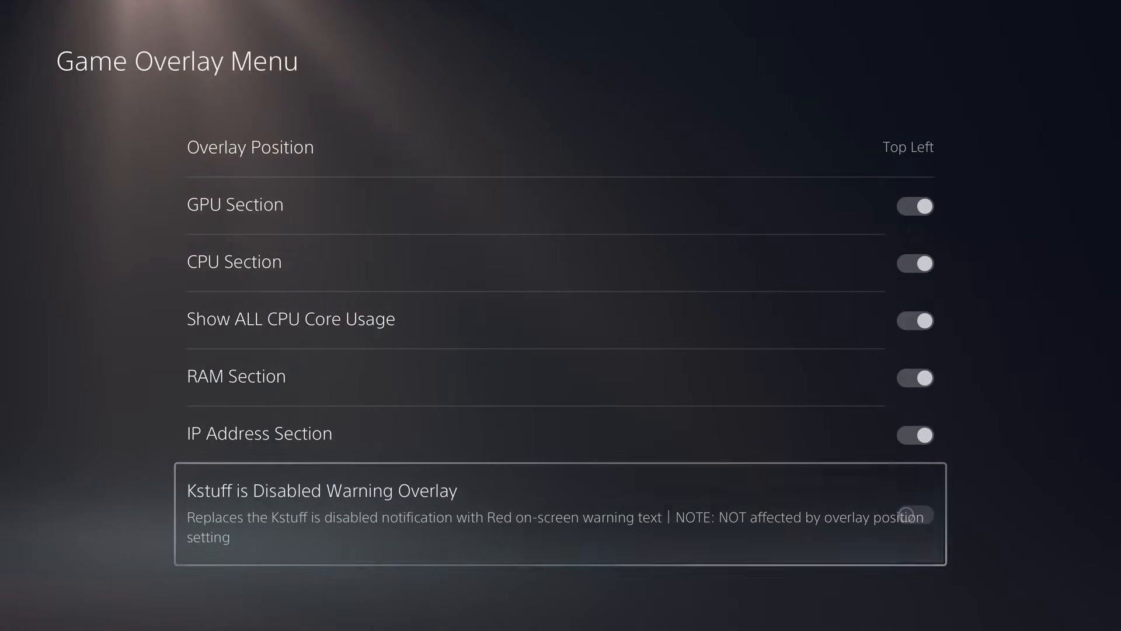
Set the overlay position to Top Right
{"action": "left_click", "coordinate": [907, 147]}
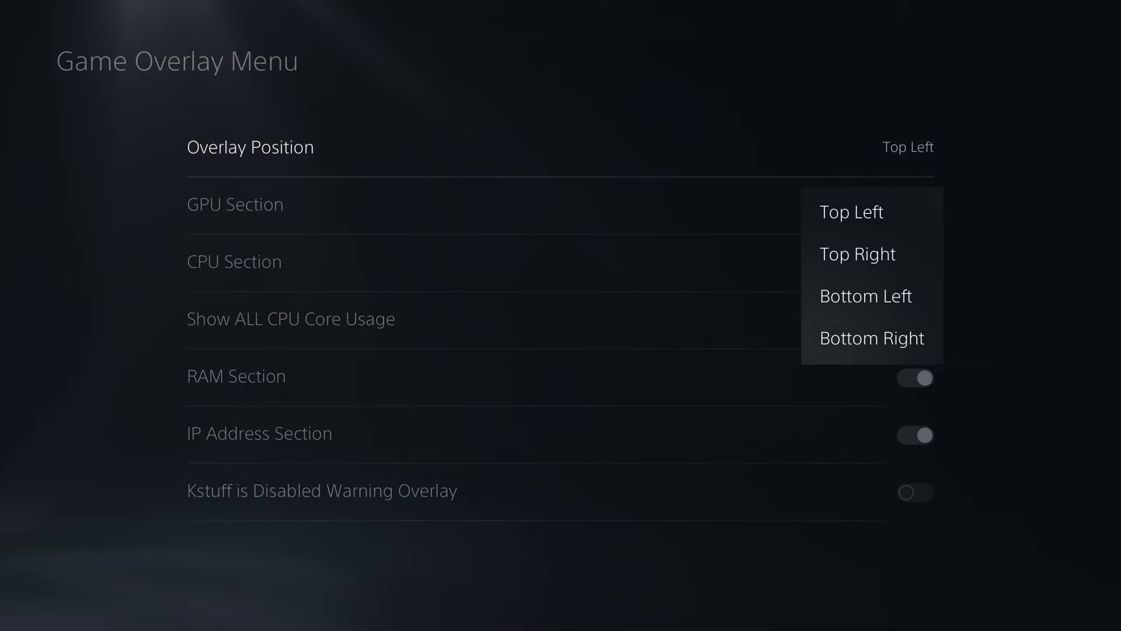
{"action": "mouse_move", "coordinate": [851, 212]}
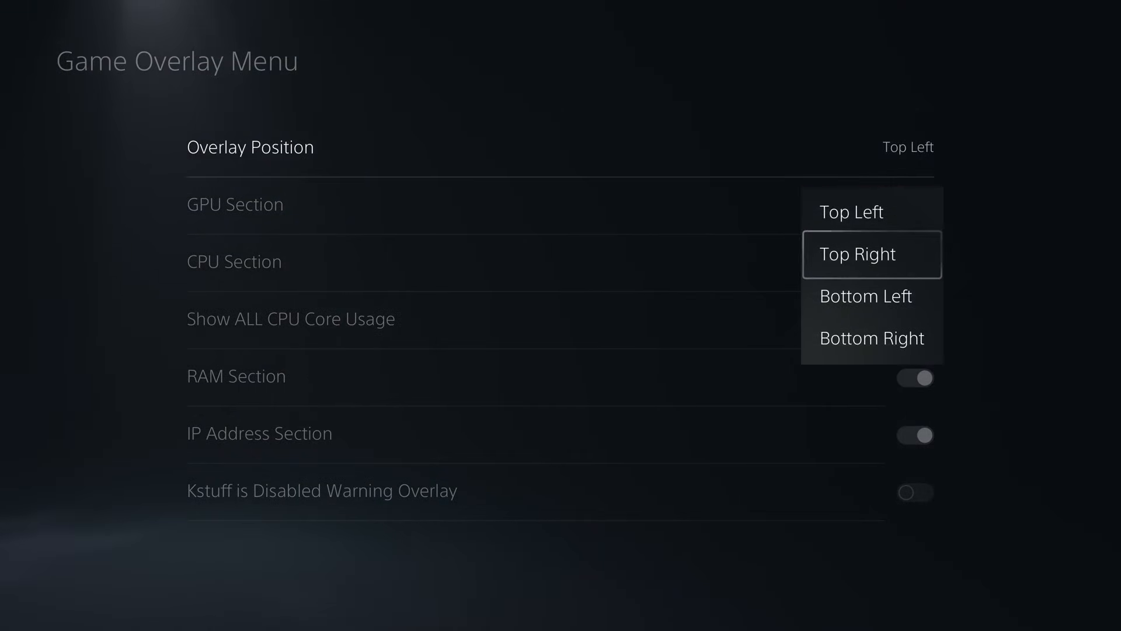
{"action": "left_click", "coordinate": [850, 211]}
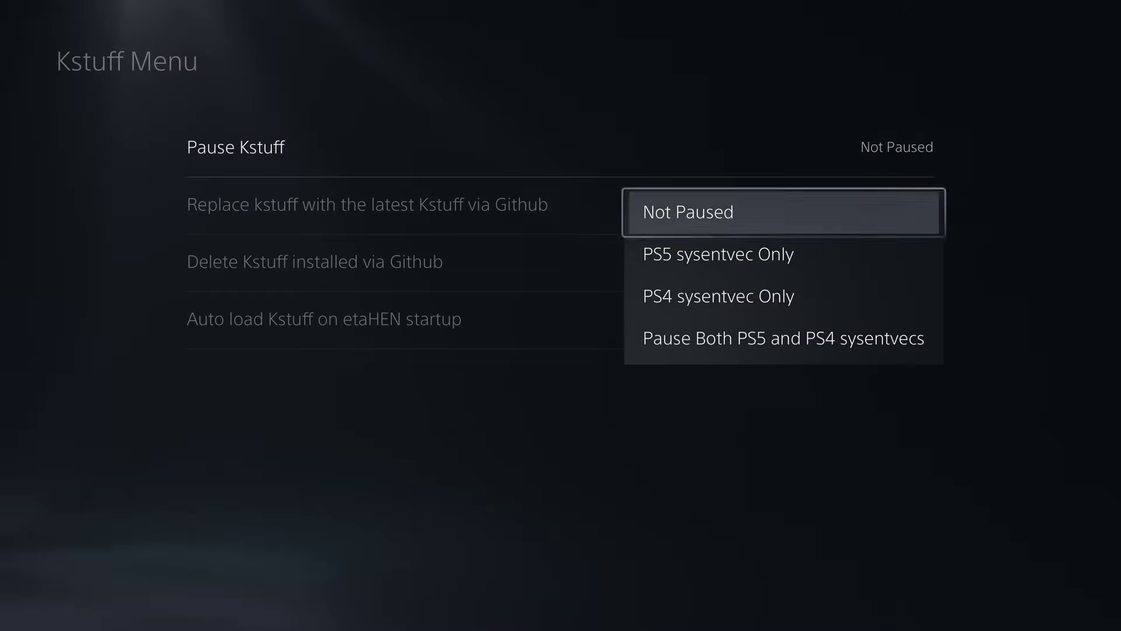
{"action": "left_click", "coordinate": [688, 211]}
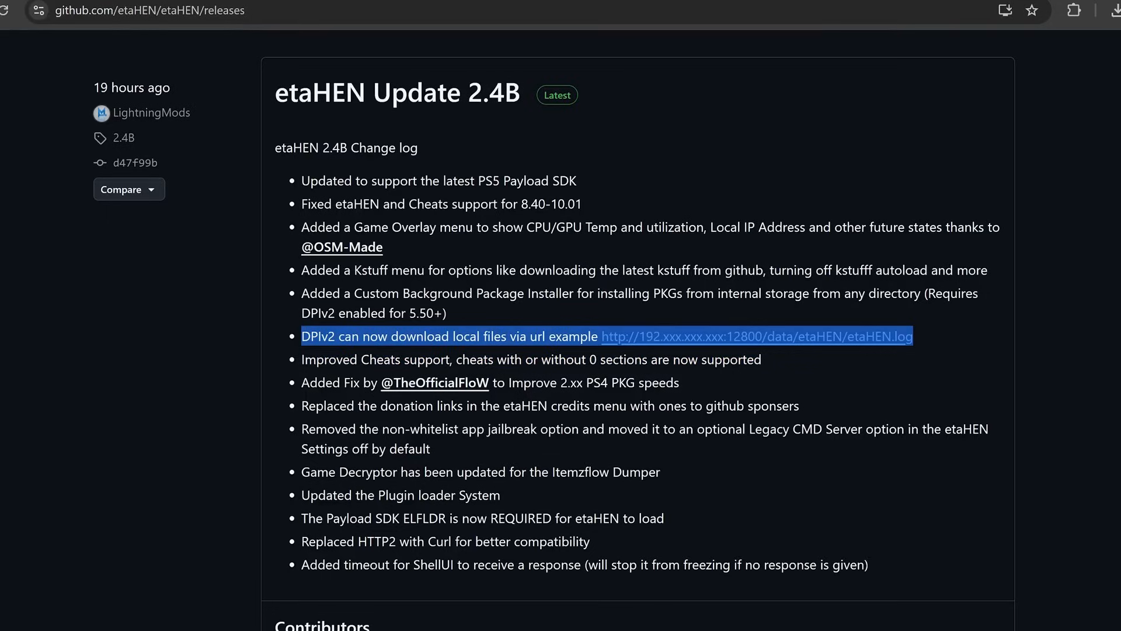
Enter the PS5 address 192.168.137.43 in the incognito tab's address bar
{"action": "type", "text": "192.168.137.43"}
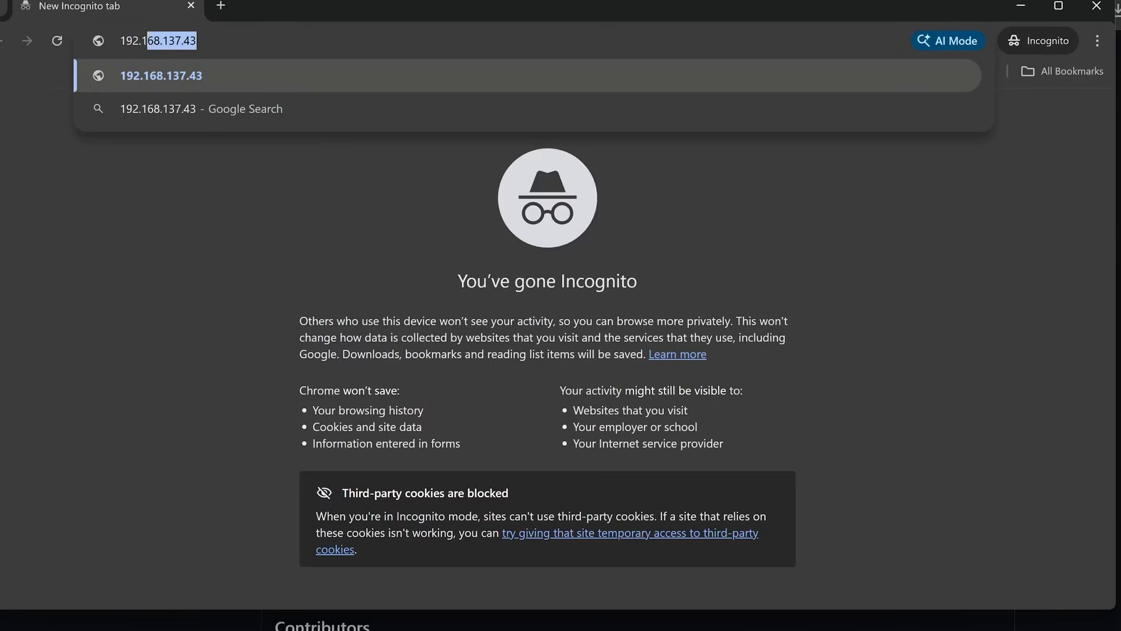
Download 192.168.137.43:12800/data/etaHEN/assets/store.png and confirm it in the Downloads bubble
{"action": "type", "text": ":"}
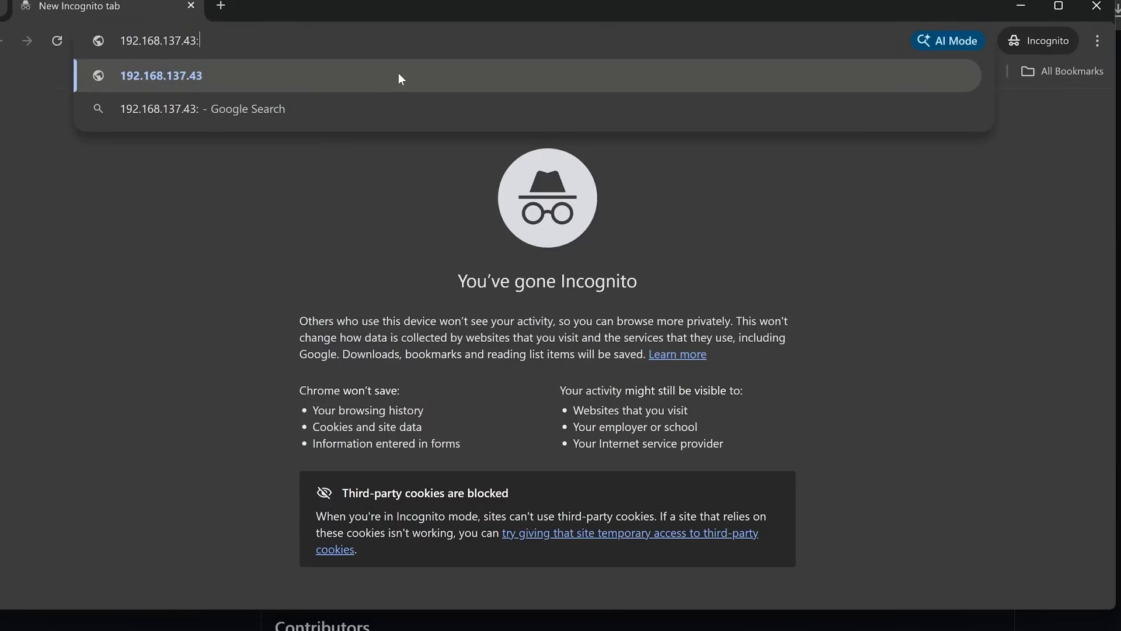
{"action": "type", "text": "12800"}
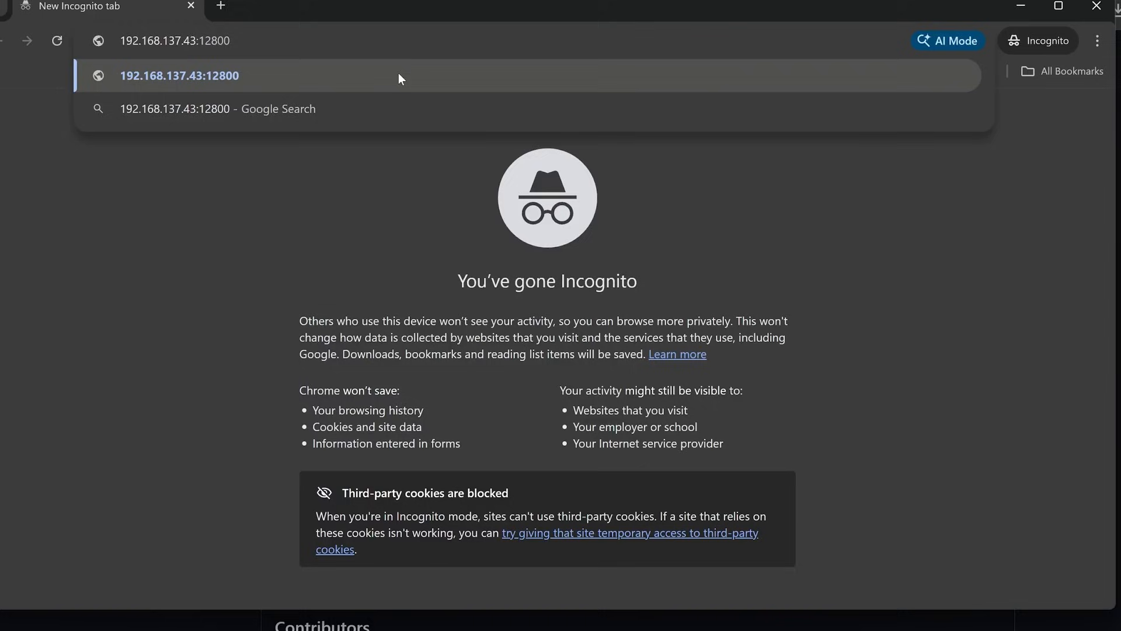
{"action": "type", "text": "/"}
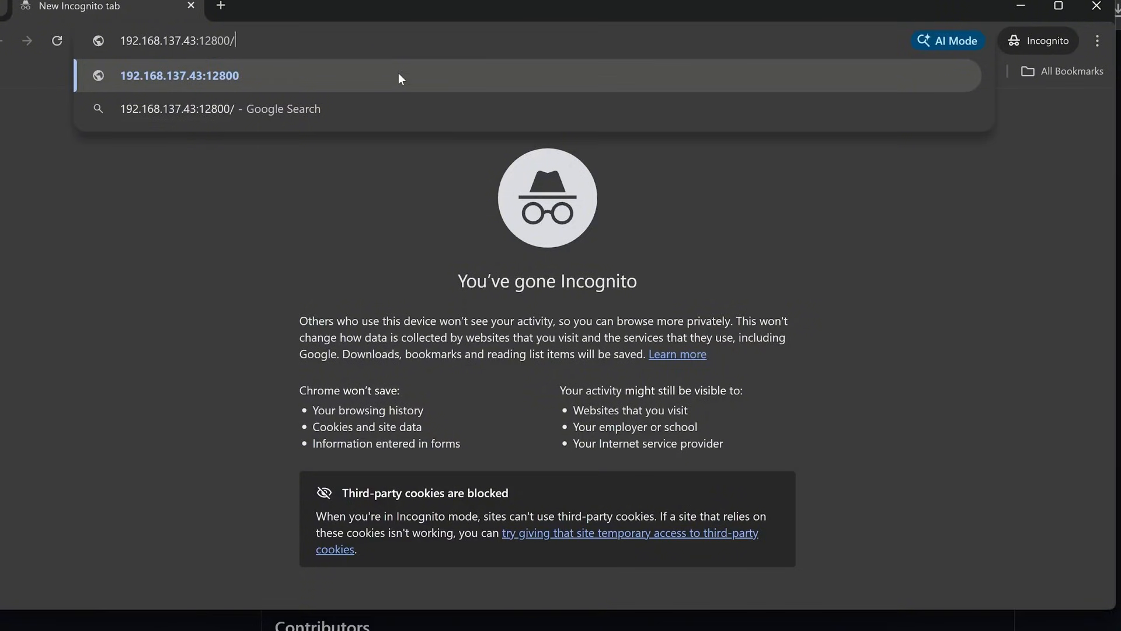
{"action": "type", "text": "data/eta"}
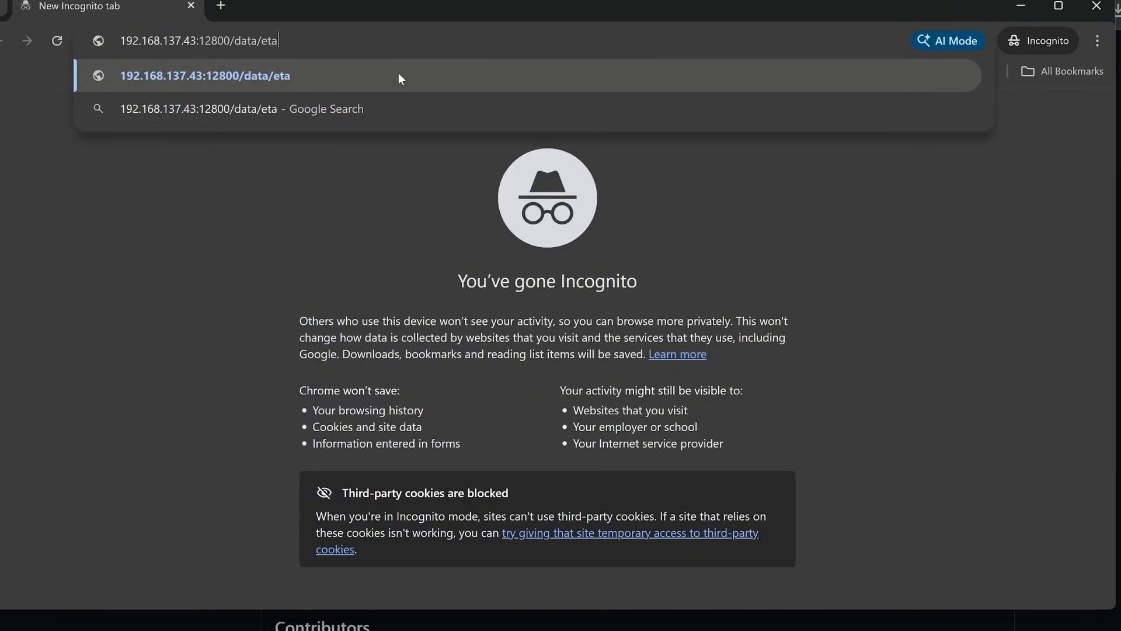
{"action": "type", "text": "HEN/asse"}
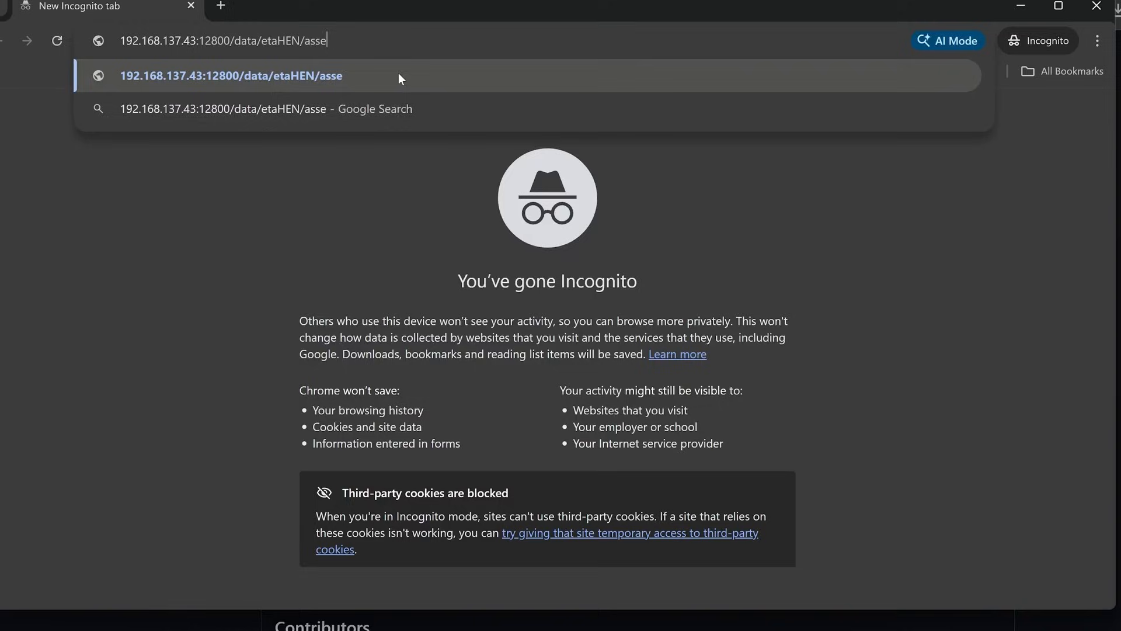
{"action": "type", "text": "ts/st"}
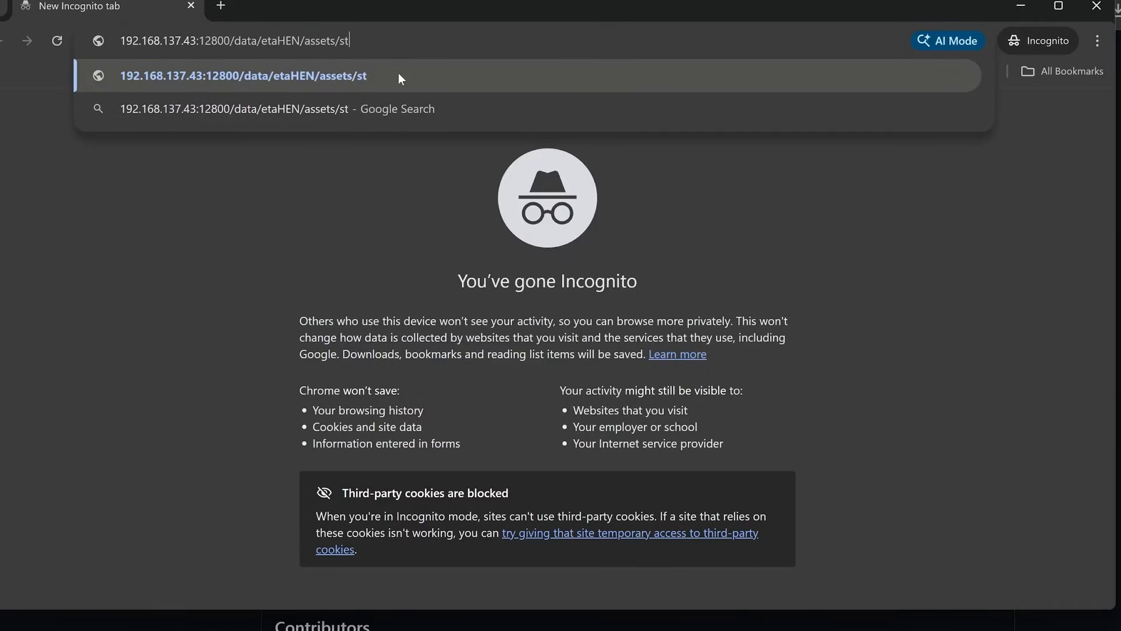
{"action": "type", "text": "ore.pm"}
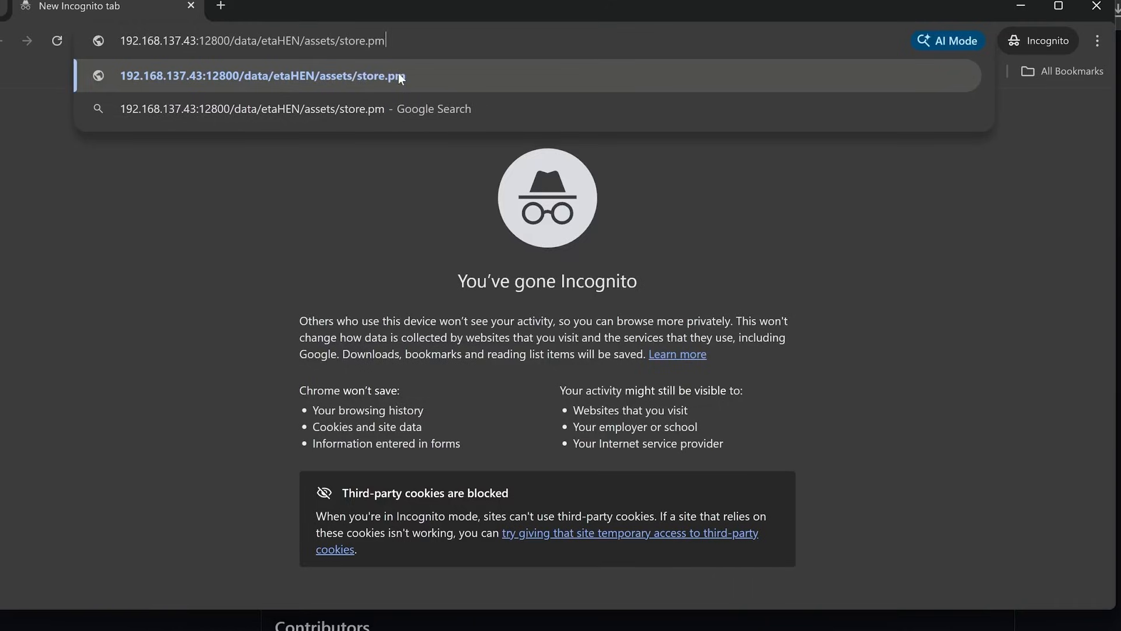
{"action": "type", "text": "g"}
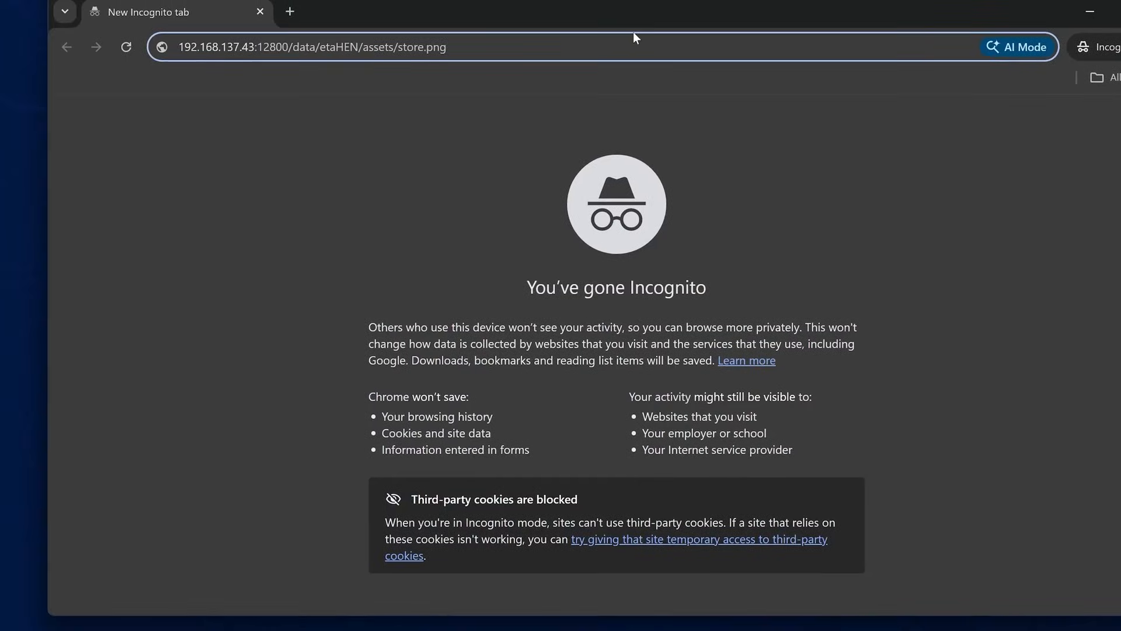
{"action": "left_click", "coordinate": [1048, 47]}
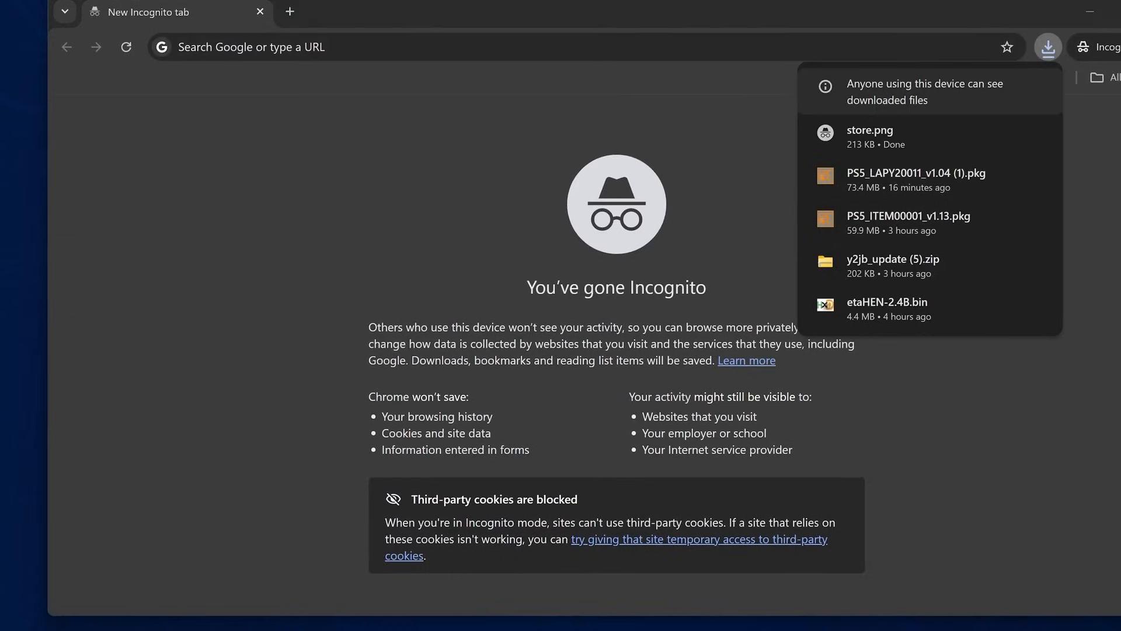
Dismiss the recent downloads list to leave the blank incognito tab
{"action": "left_click", "coordinate": [870, 130]}
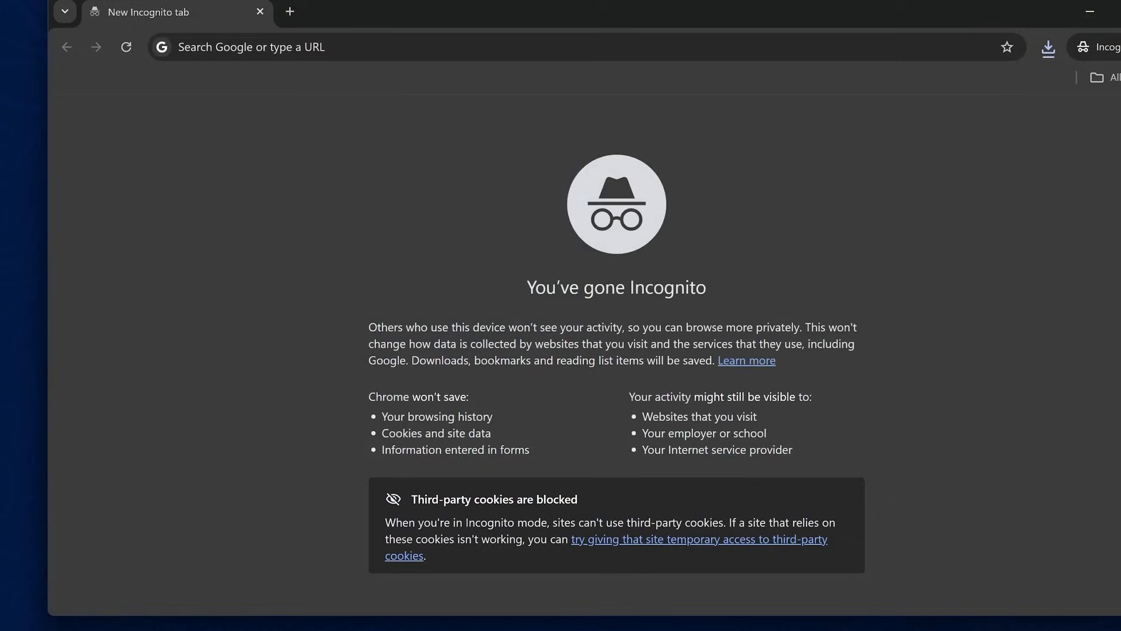
{"action": "mouse_move", "coordinate": [879, 162]}
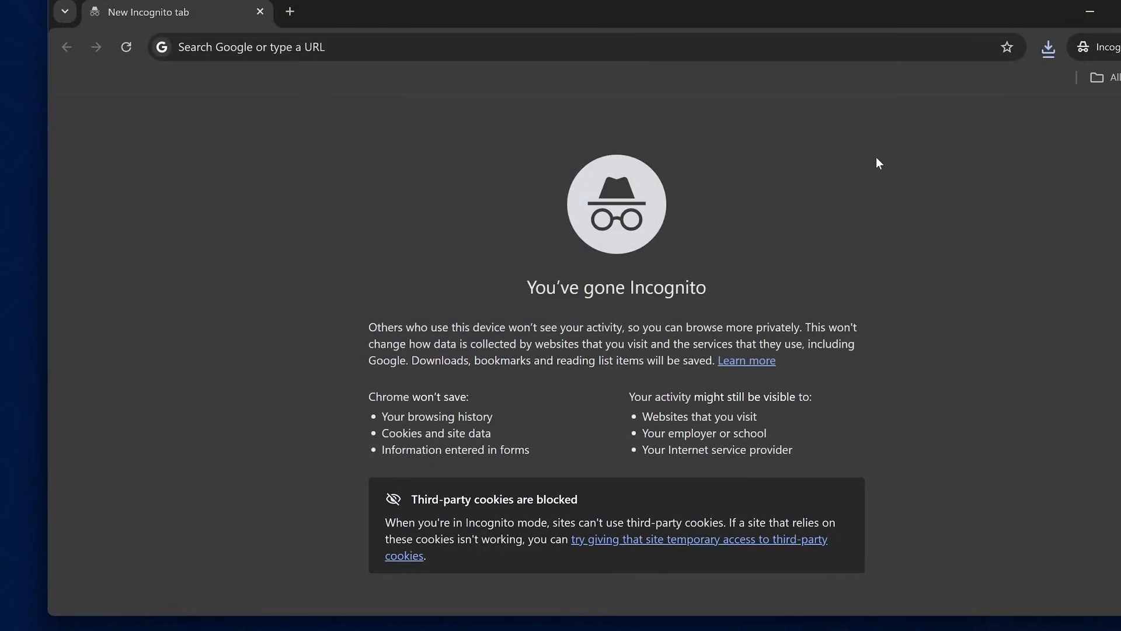
{"action": "mouse_move", "coordinate": [870, 162]}
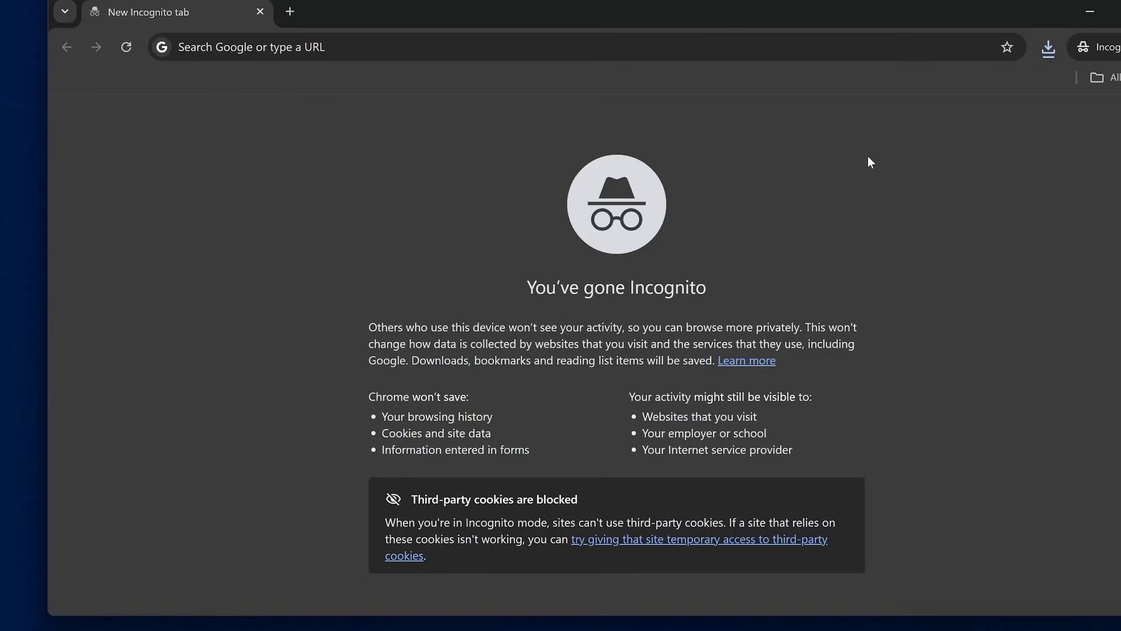
{"action": "mouse_move", "coordinate": [857, 160]}
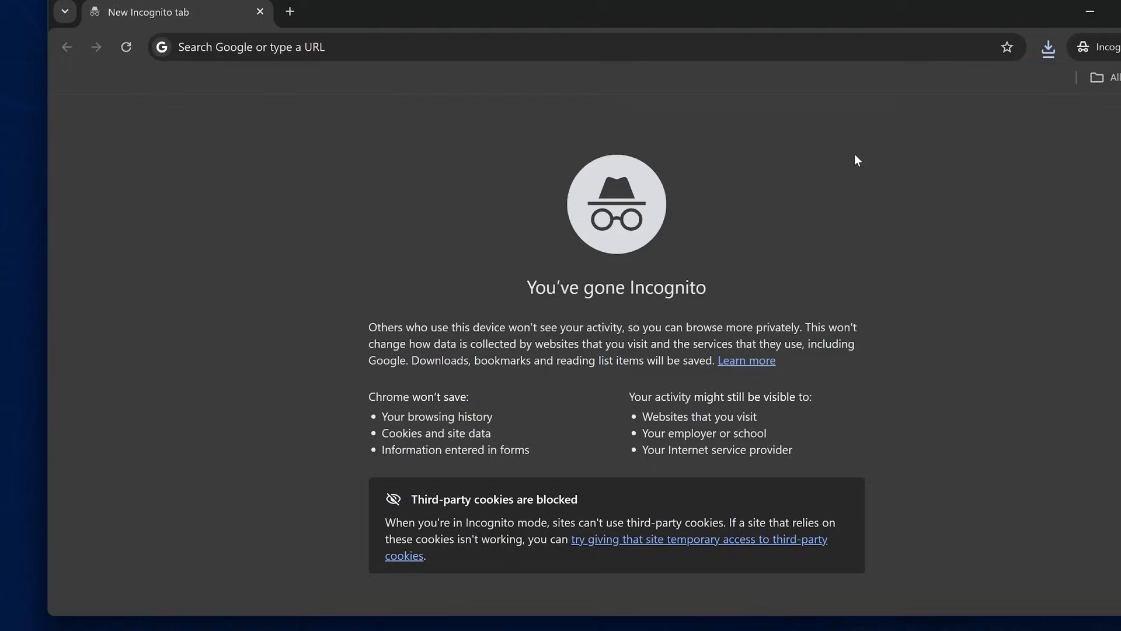
{"action": "mouse_move", "coordinate": [824, 151]}
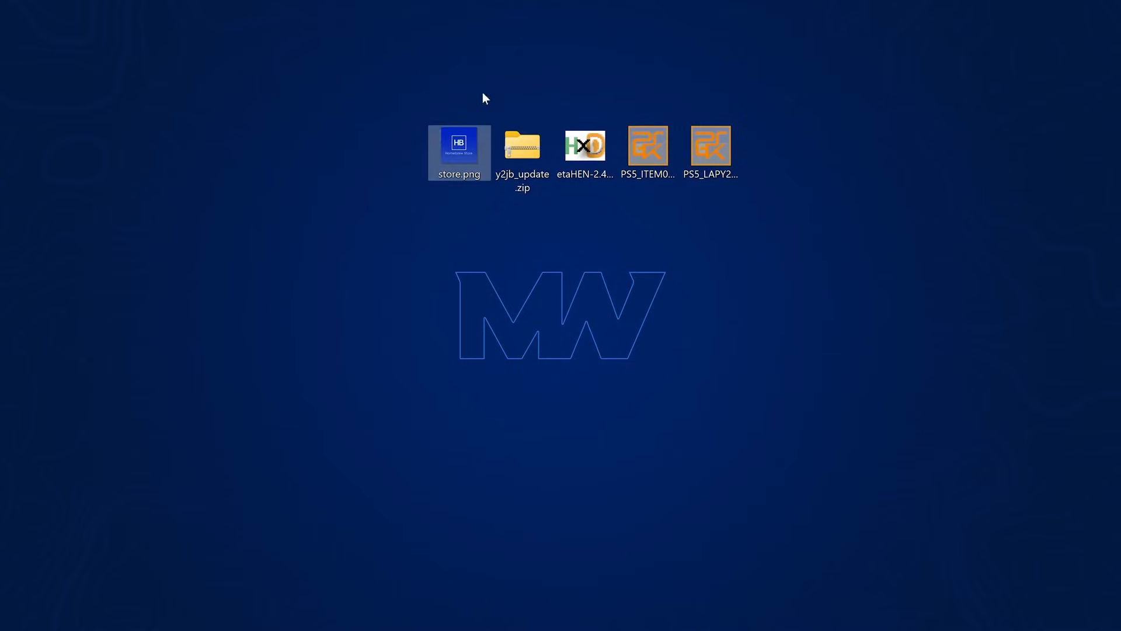
{"action": "mouse_move", "coordinate": [483, 251]}
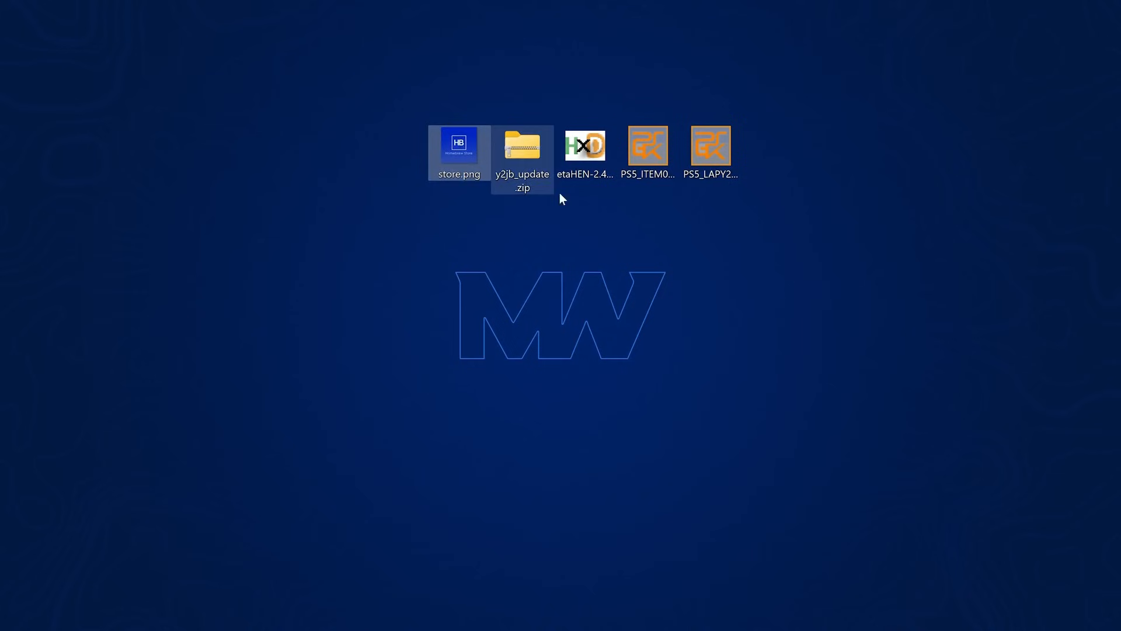
View store.png on the Windows desktop beside the other files
{"action": "left_click", "coordinate": [457, 150]}
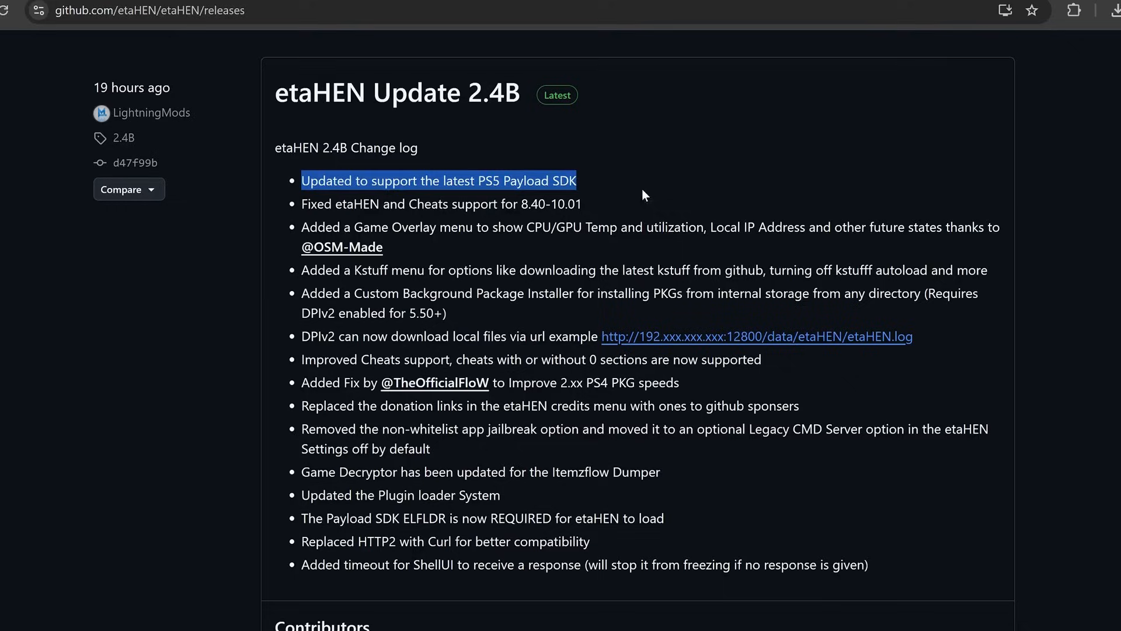
{"action": "mouse_move", "coordinate": [598, 198]}
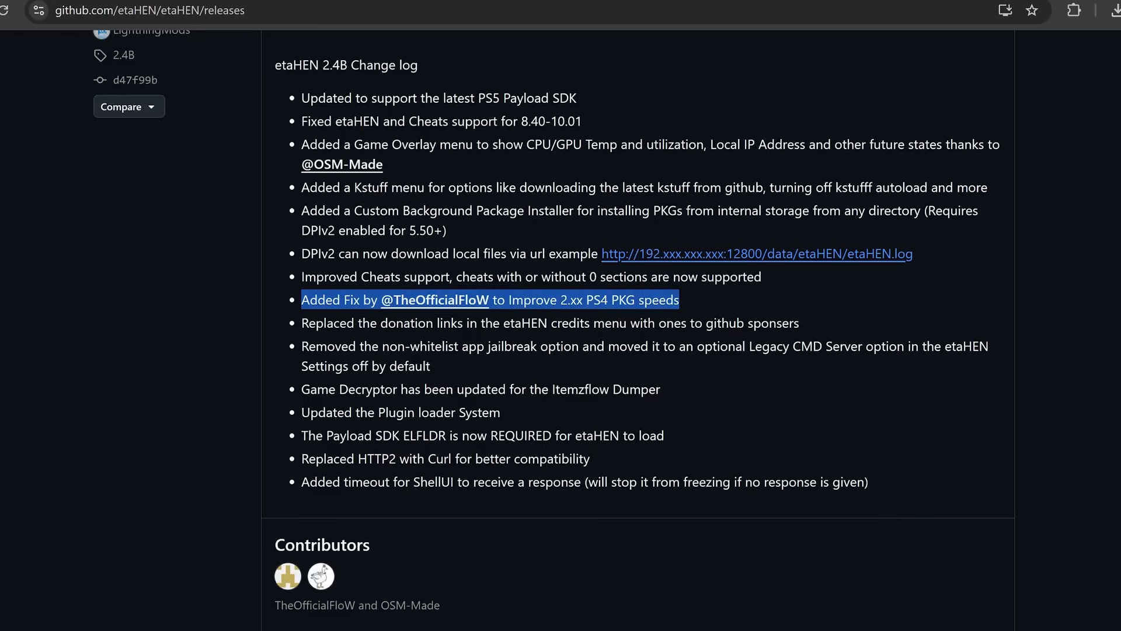
{"action": "mouse_move", "coordinate": [866, 132]}
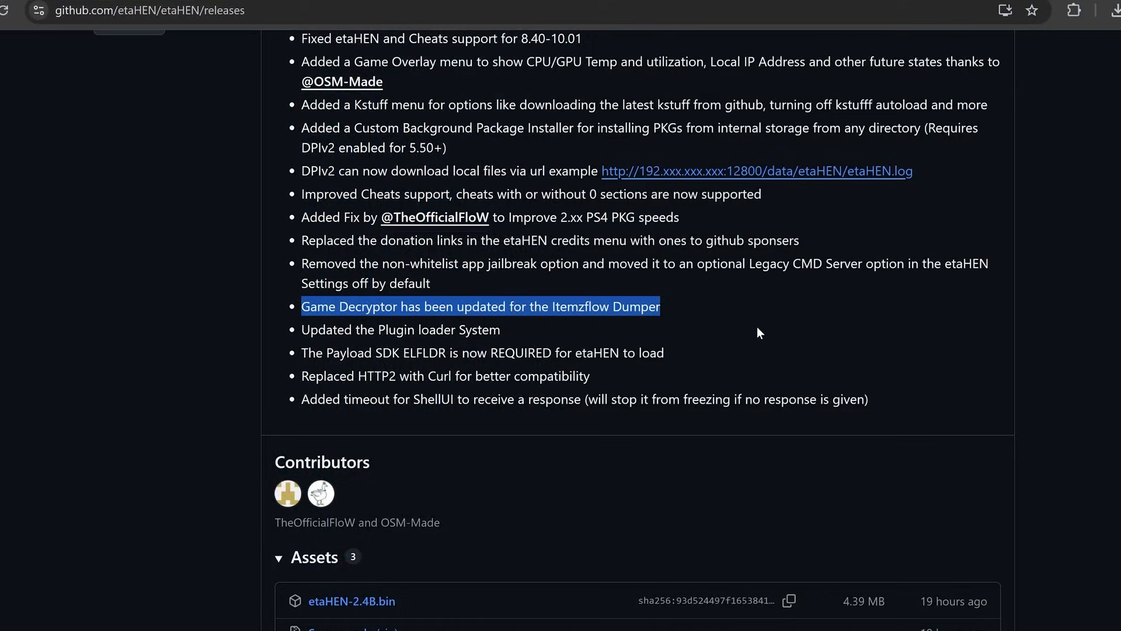
{"action": "mouse_move", "coordinate": [691, 324]}
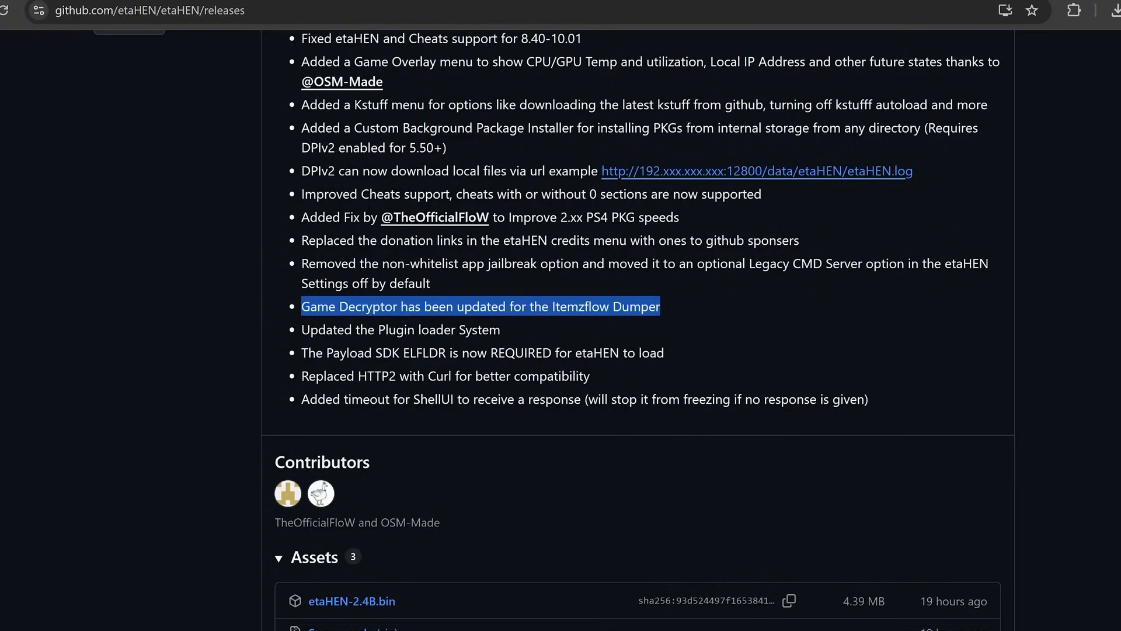
{"action": "scroll", "scroll_direction": "down", "scroll_amount": 3}
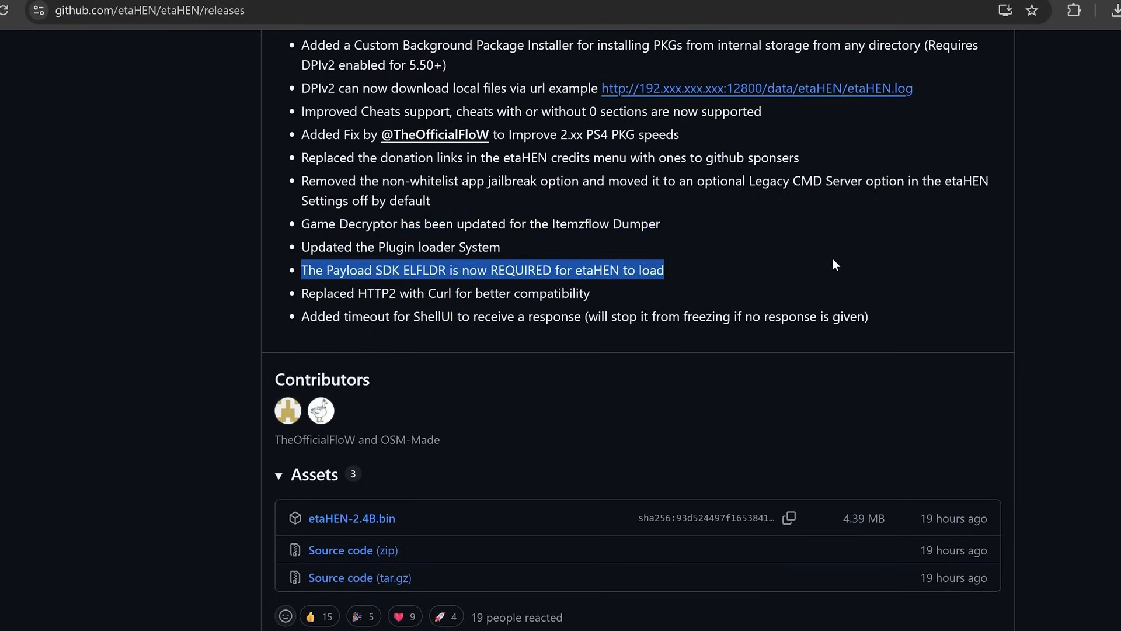
{"action": "mouse_move", "coordinate": [751, 268]}
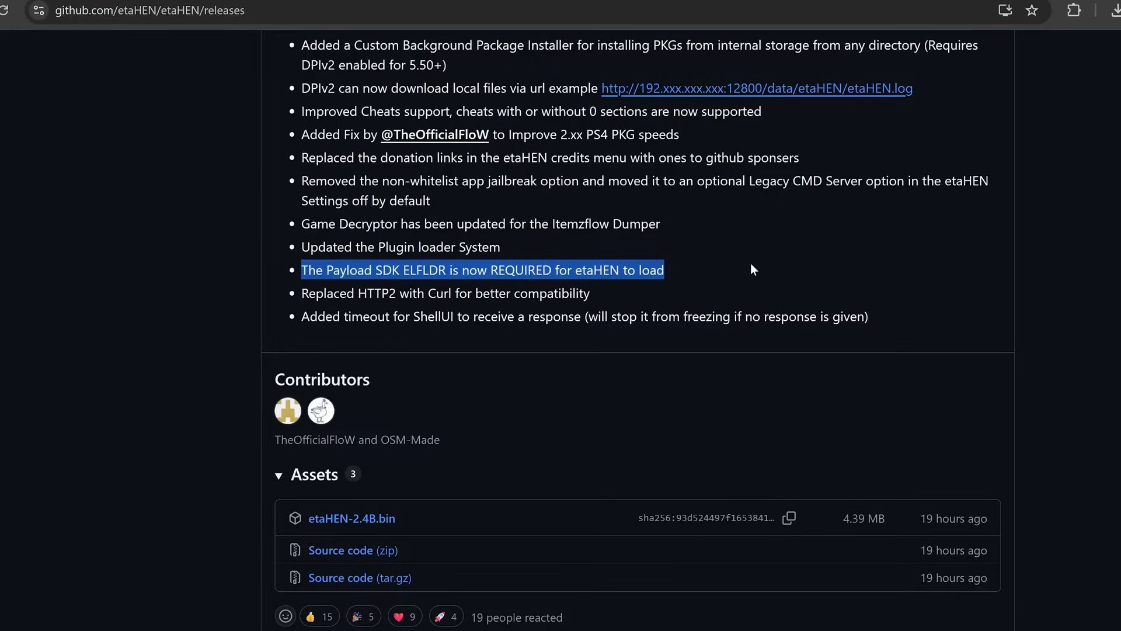
{"action": "mouse_move", "coordinate": [630, 284]}
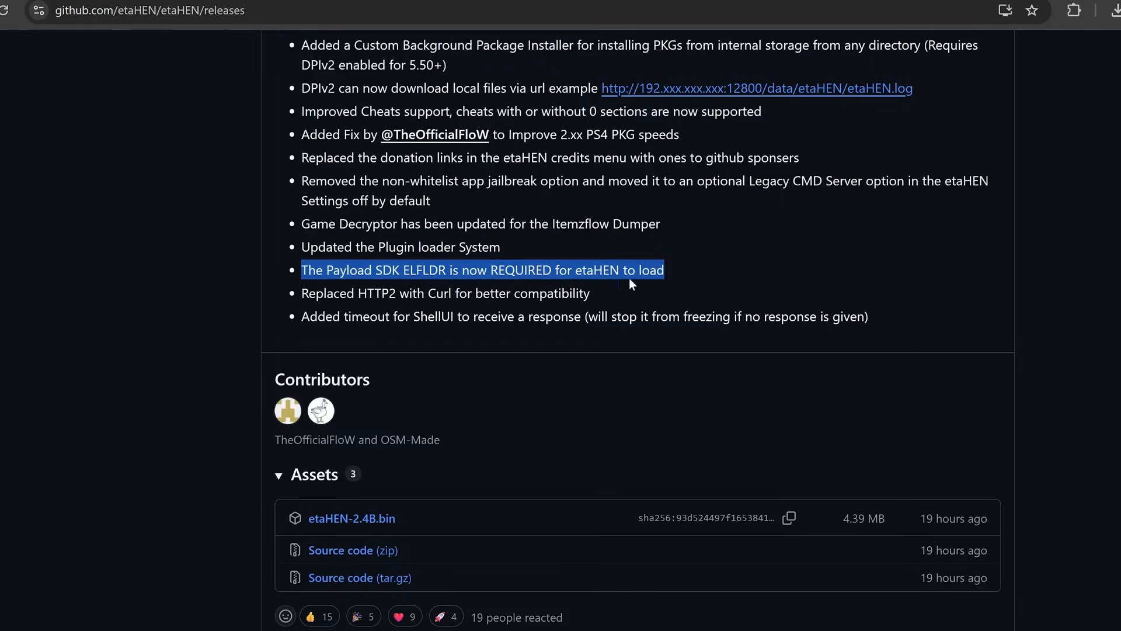
{"action": "mouse_move", "coordinate": [622, 284]}
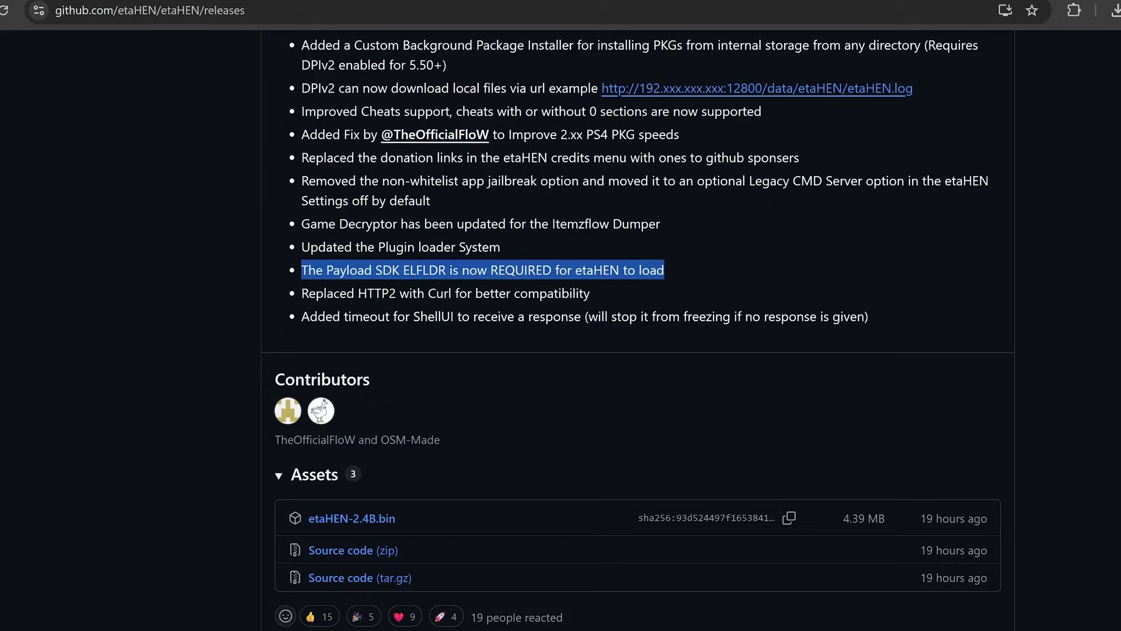
{"action": "mouse_move", "coordinate": [601, 287]}
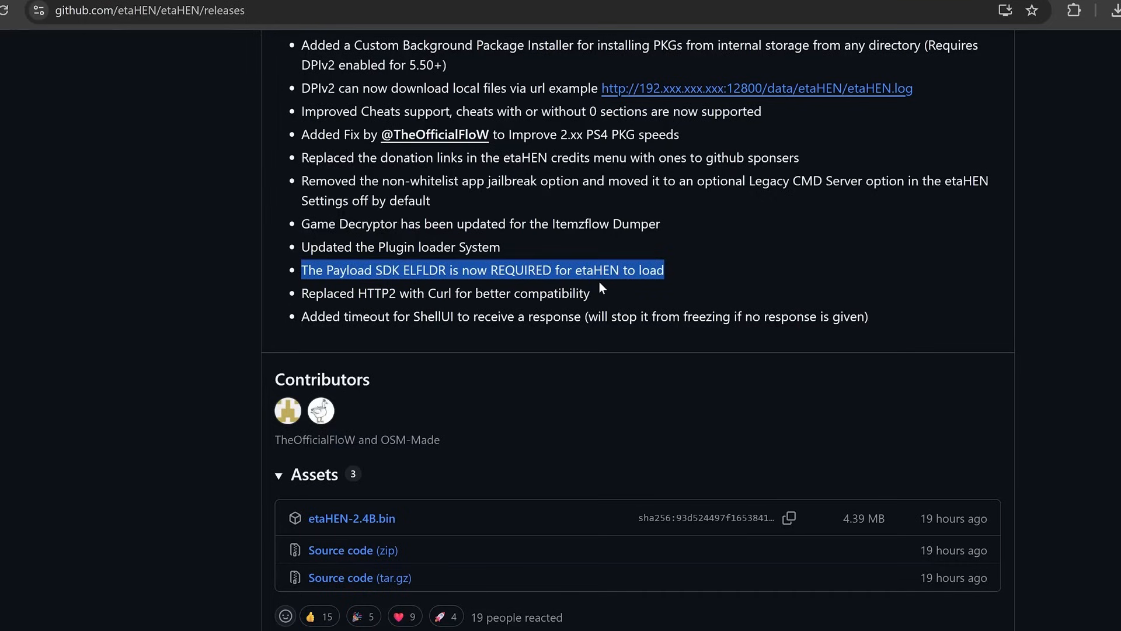
{"action": "mouse_move", "coordinate": [637, 204]}
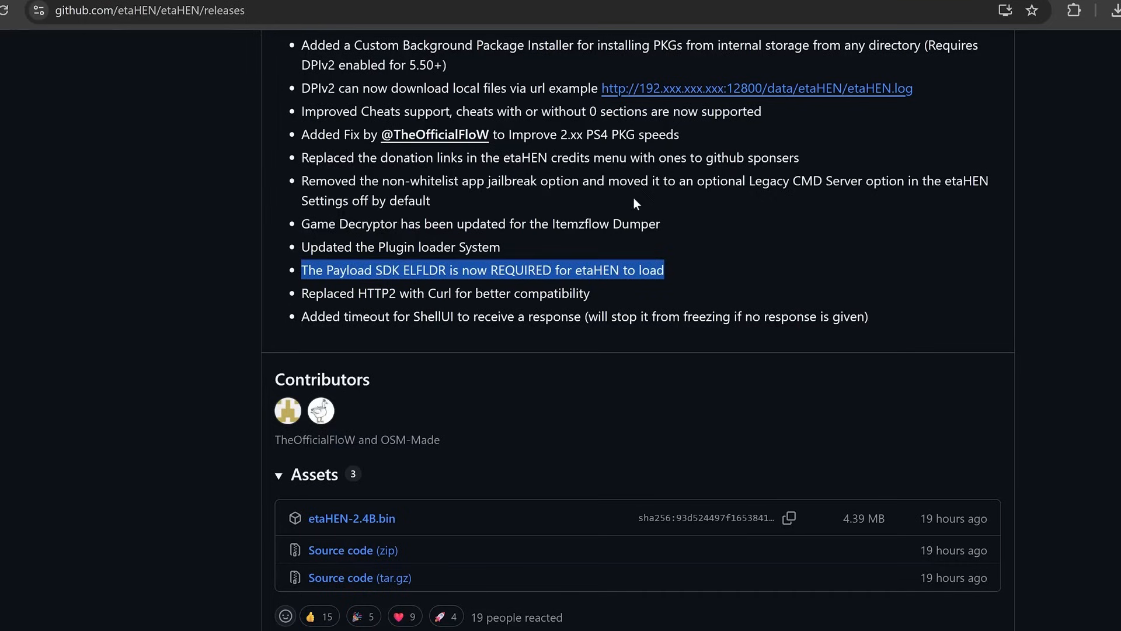
{"action": "mouse_move", "coordinate": [865, 228]}
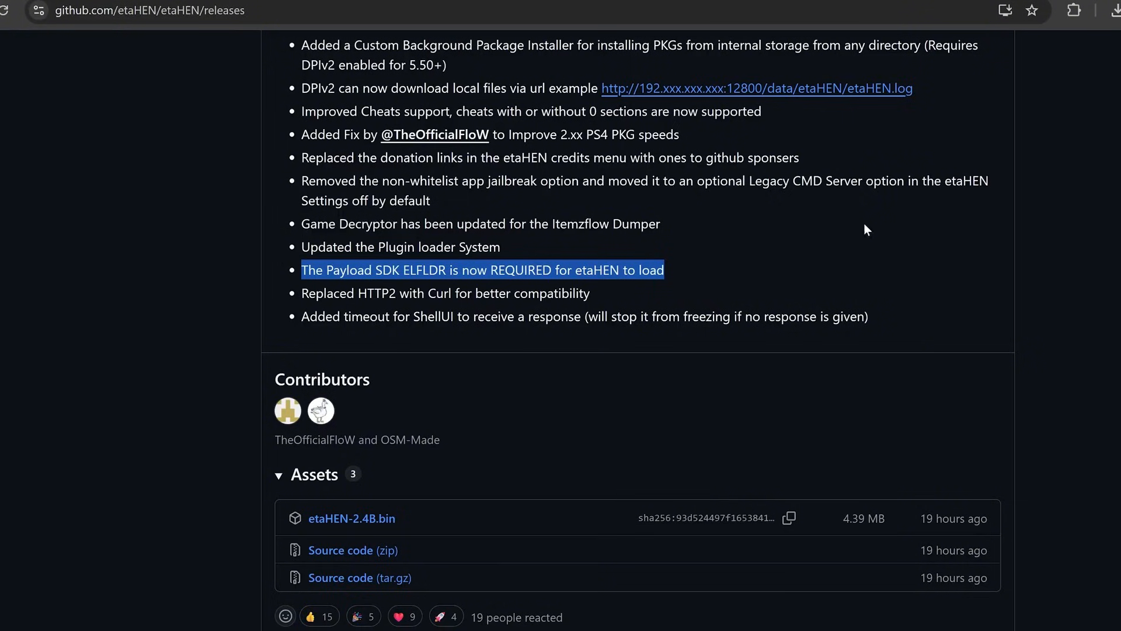
{"action": "mouse_move", "coordinate": [295, 296]}
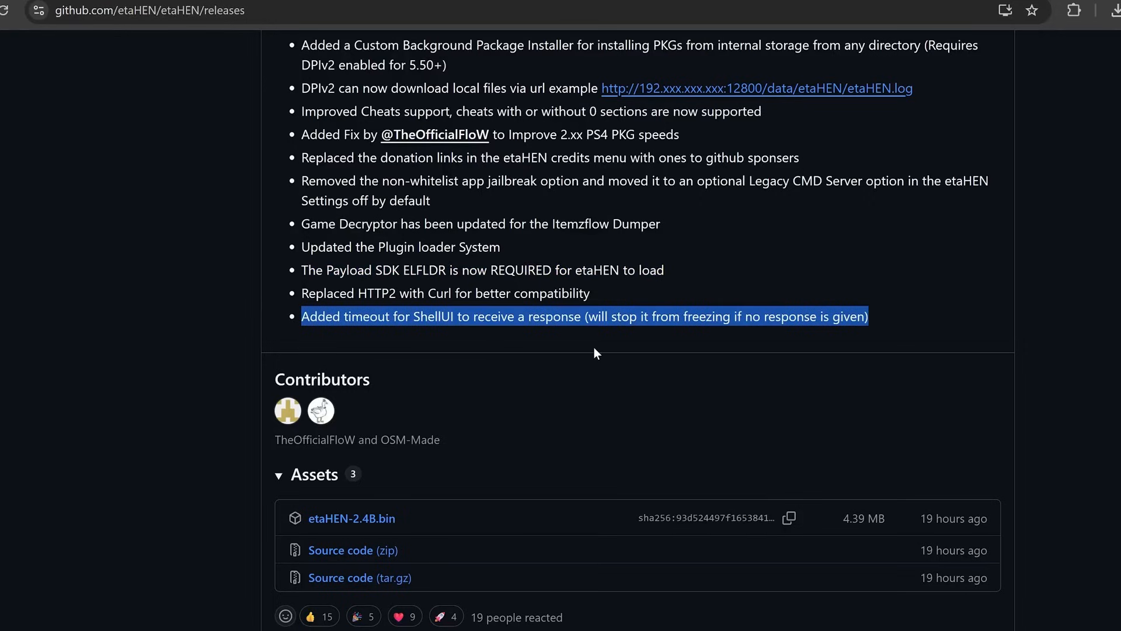
{"action": "scroll", "scroll_direction": "up", "scroll_amount": 3}
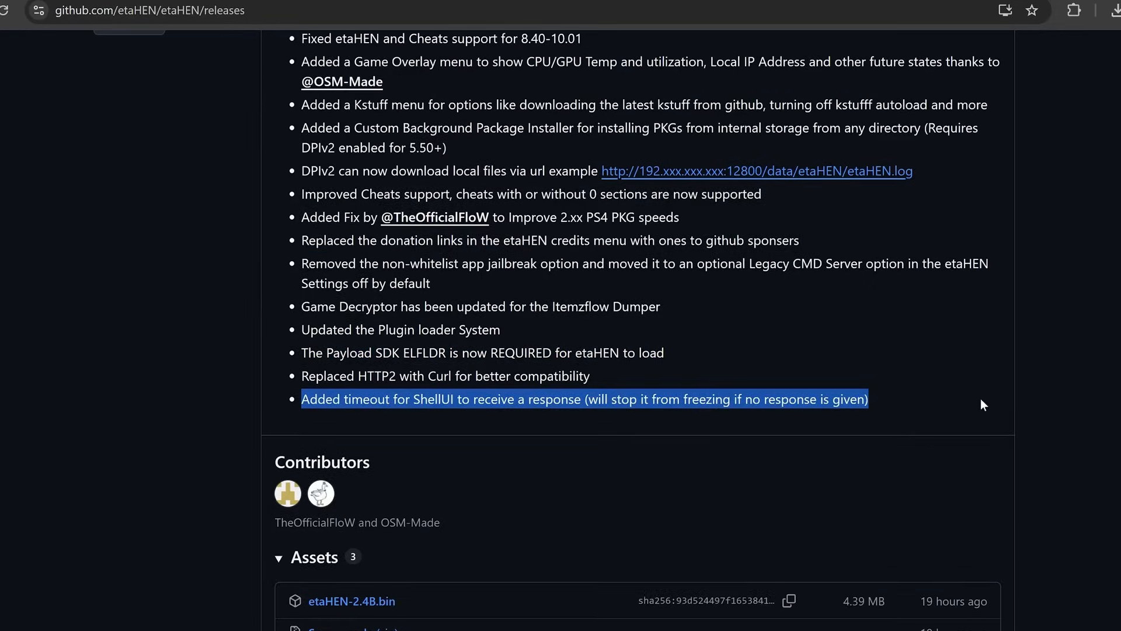
{"action": "mouse_move", "coordinate": [706, 415]}
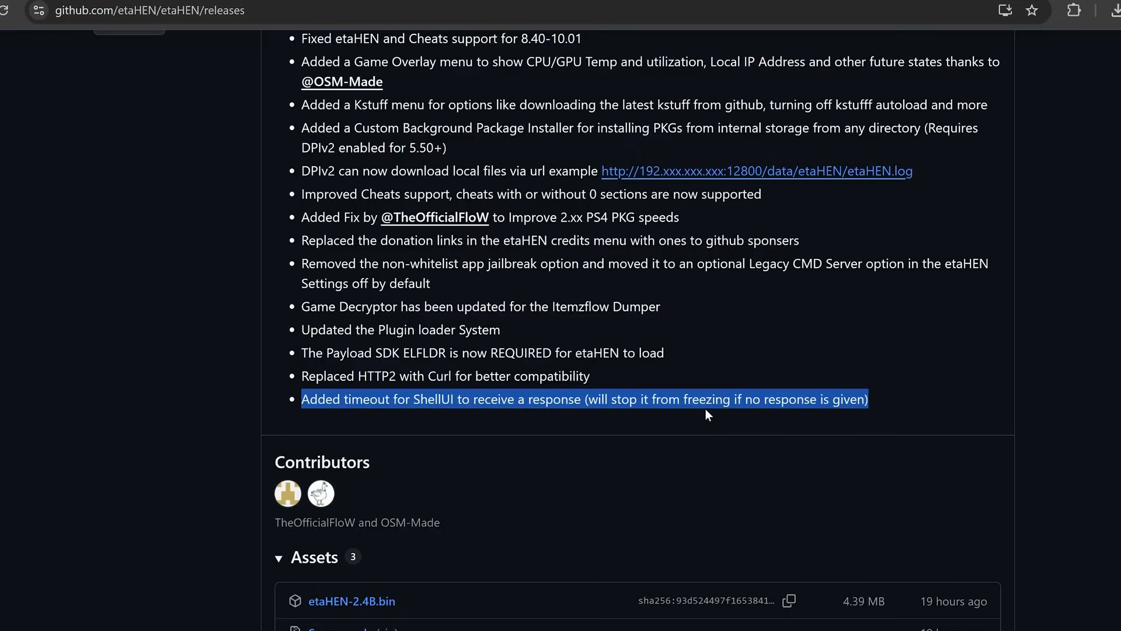
{"action": "mouse_move", "coordinate": [941, 356]}
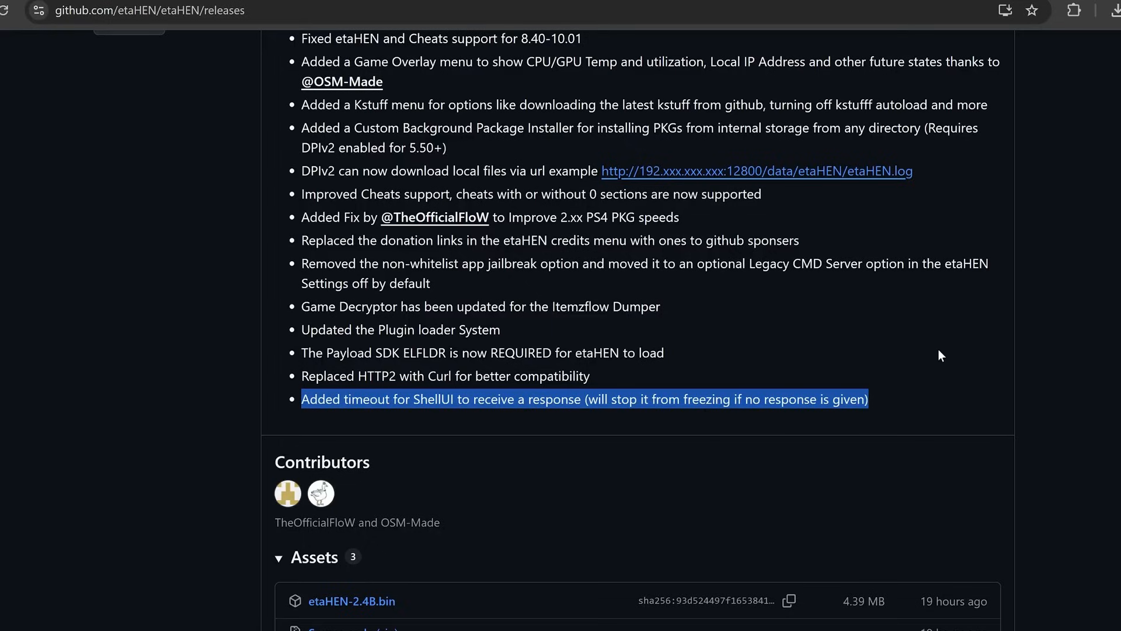
{"action": "mouse_move", "coordinate": [819, 383]}
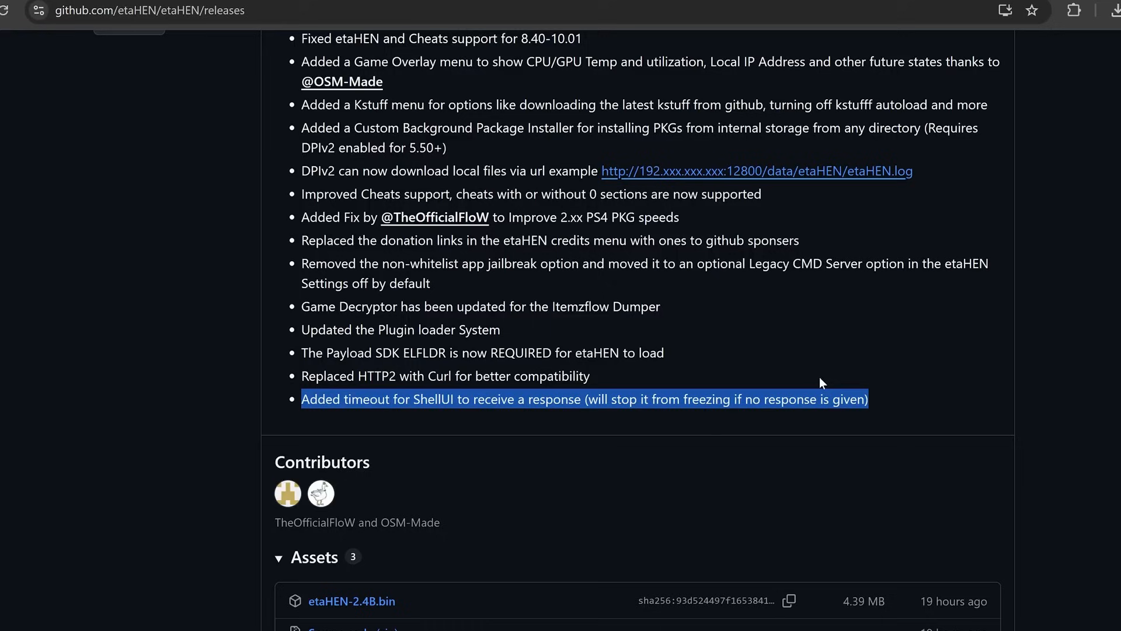
{"action": "scroll", "scroll_direction": "down", "scroll_amount": 3}
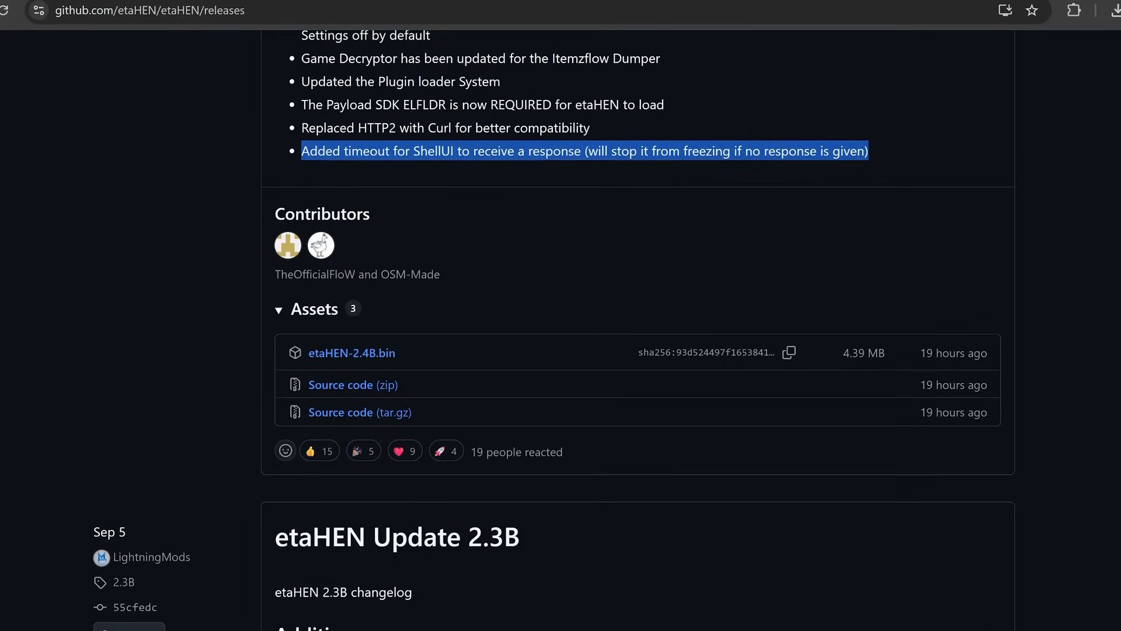
{"action": "scroll", "scroll_direction": "up", "scroll_amount": 3}
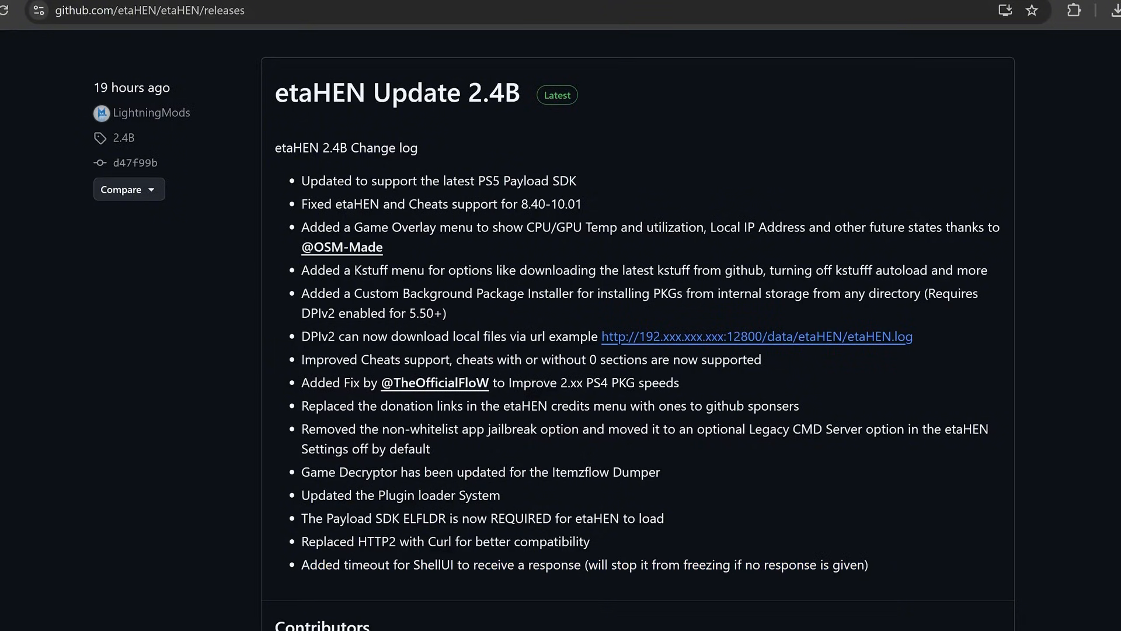
{"action": "mouse_move", "coordinate": [1061, 301]}
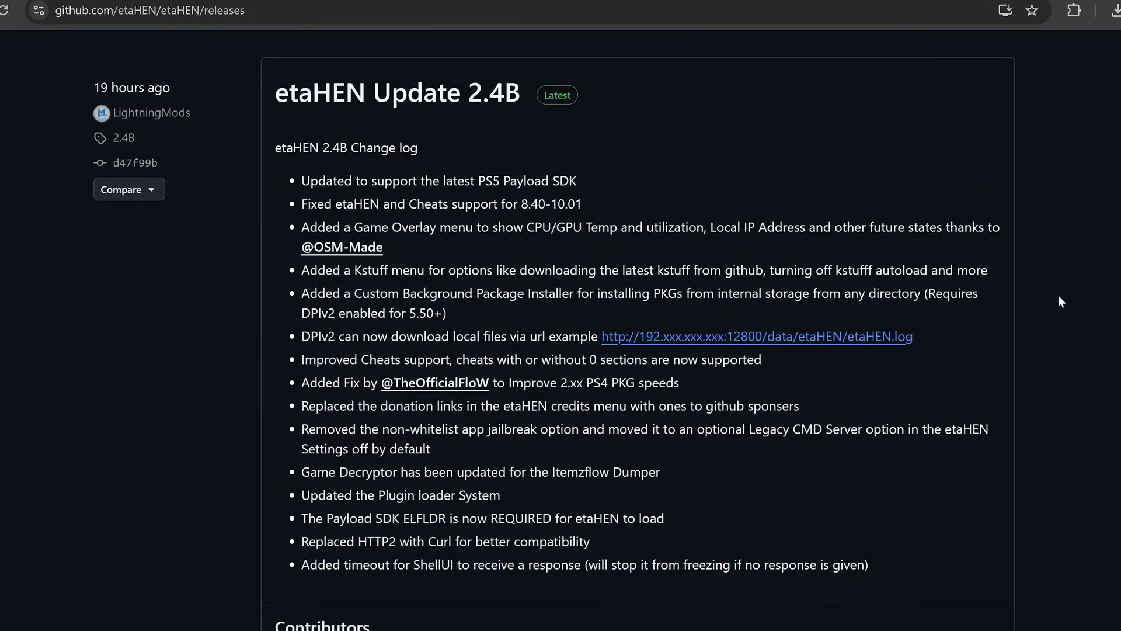